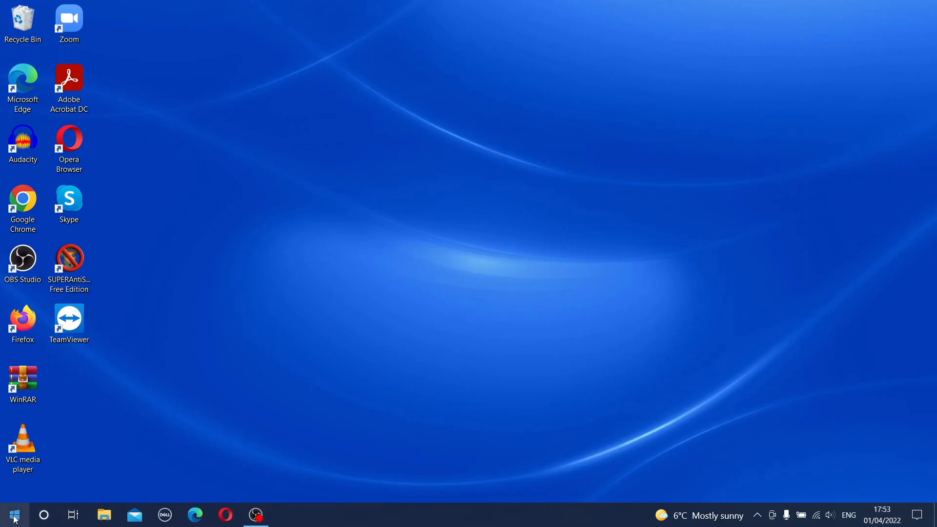
# - Bring up the Control Panel shortcuts from the Start menu
pyautogui.click(13, 514)
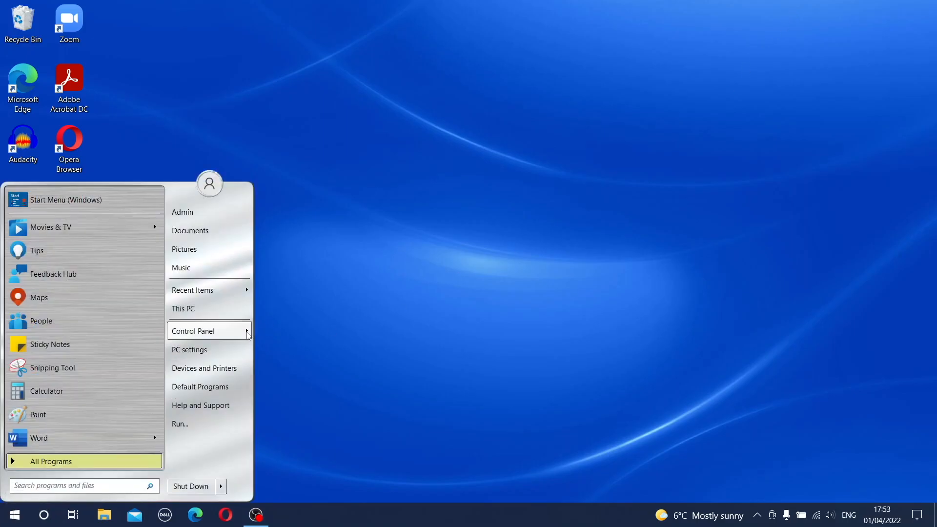
pyautogui.click(192, 330)
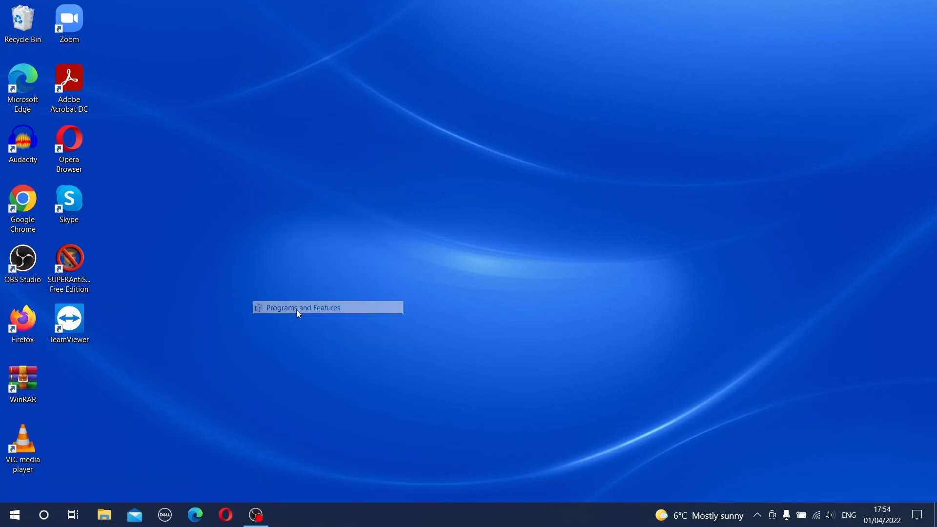
# - Scroll the installed programs list past the Microsoft entries and select SUPERAntiSpyware
pyautogui.click(304, 307)
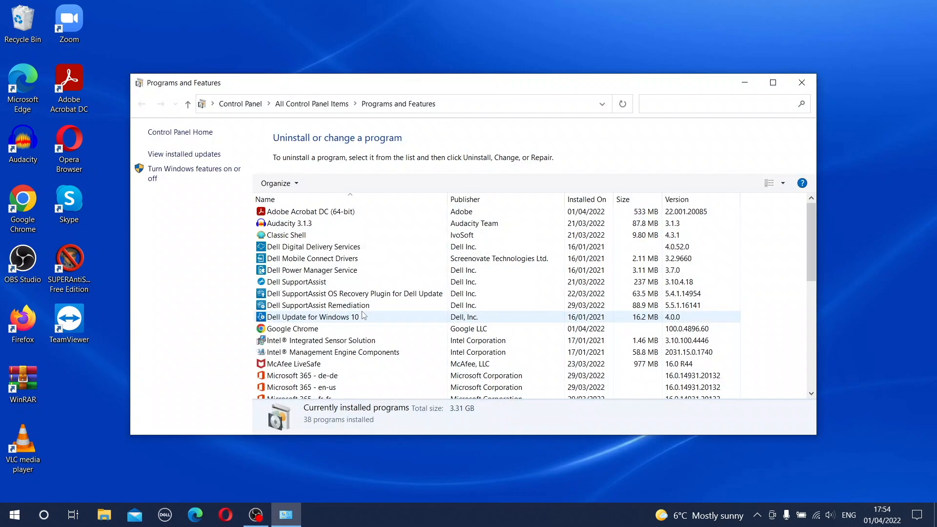
pyautogui.scroll(-3)
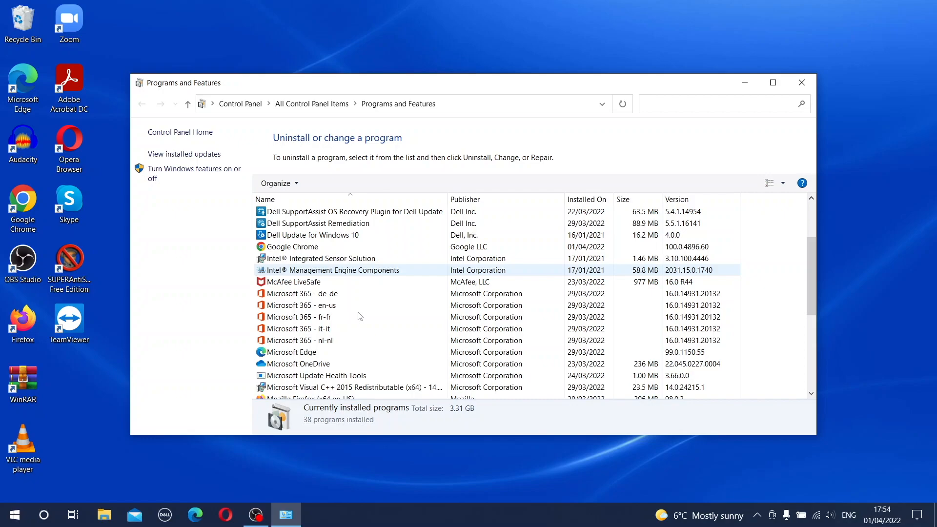
pyautogui.click(302, 294)
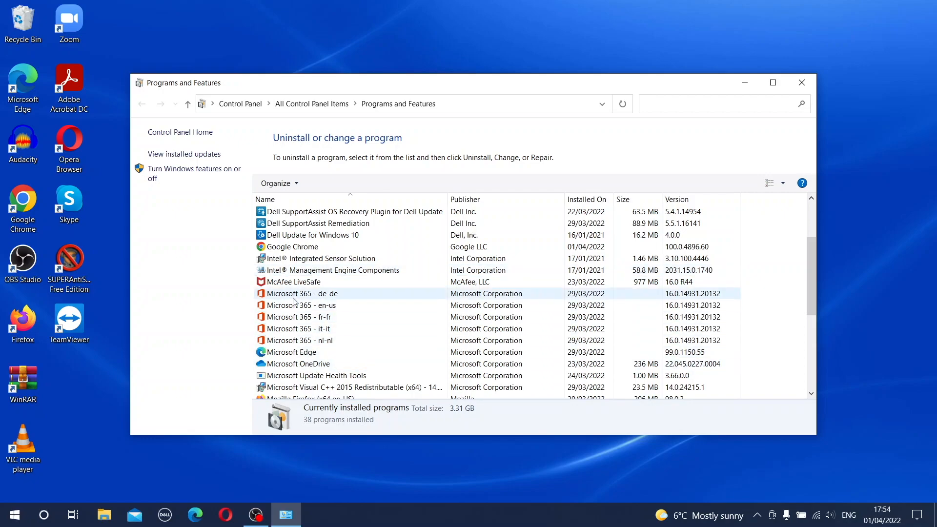
pyautogui.click(315, 375)
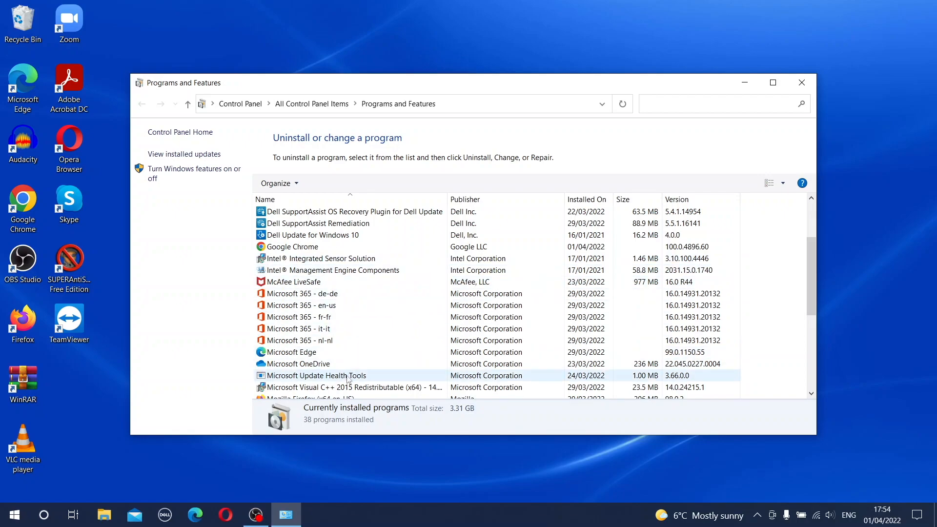
pyautogui.scroll(-3)
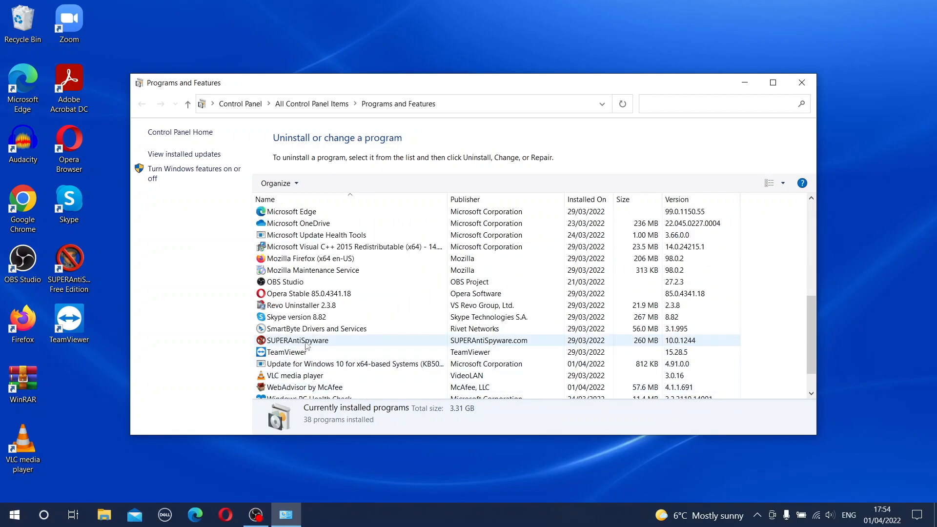
pyautogui.click(297, 340)
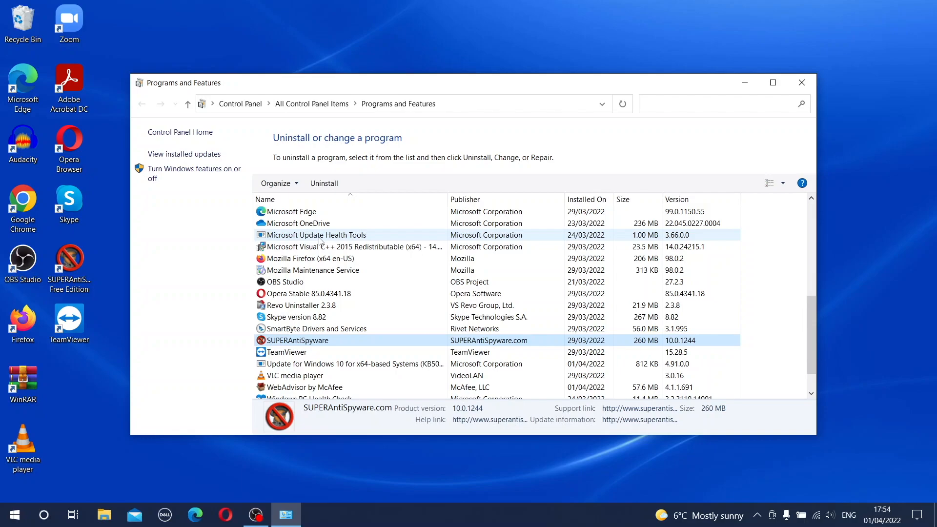
pyautogui.moveTo(323, 183)
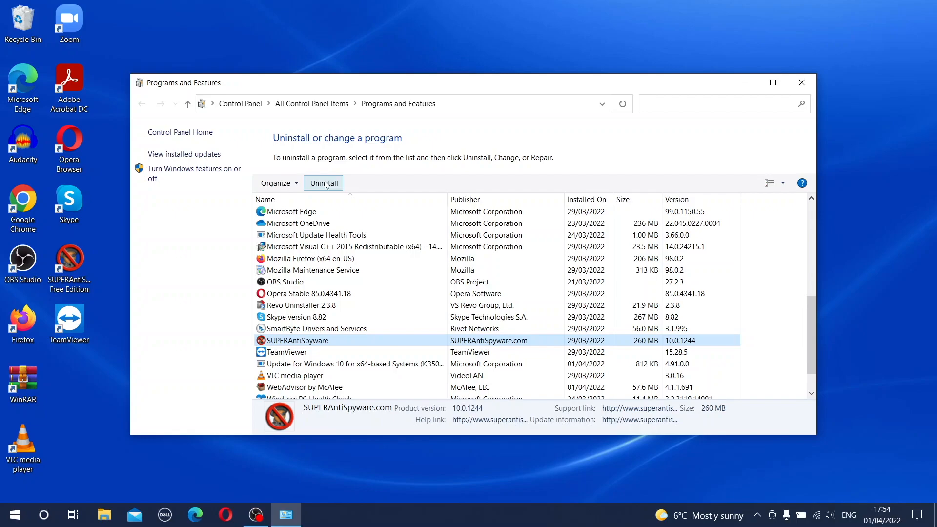
pyautogui.moveTo(426, 235)
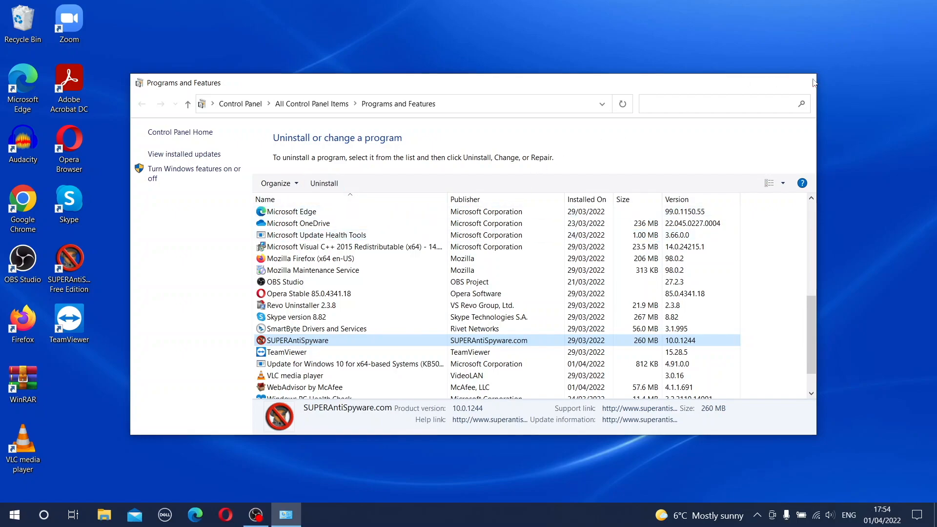
# - Close the Programs and Features window, leaving the desktop showing
pyautogui.click(809, 83)
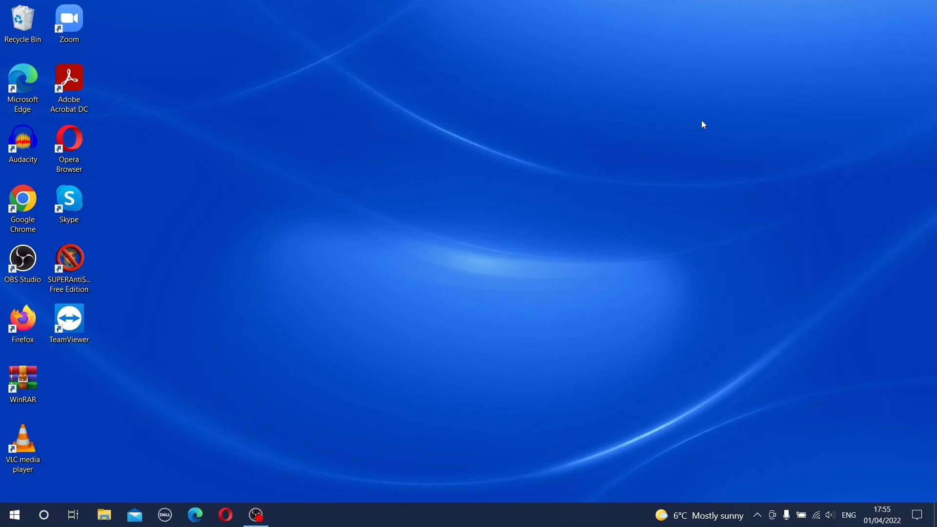
pyautogui.moveTo(3, 281)
pyautogui.write('rev')
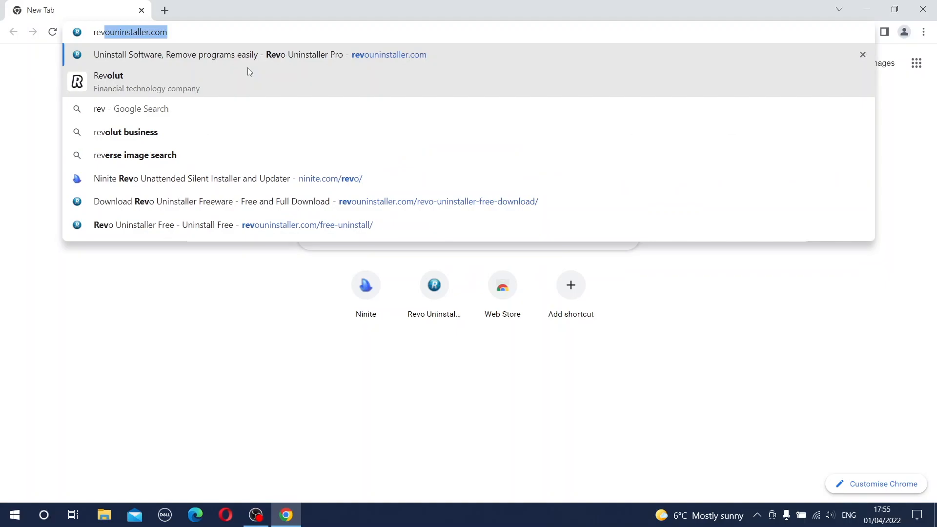
# - Go to revouninstaller.com's Downloads page and dismiss the Pro licence offer
pyautogui.click(260, 54)
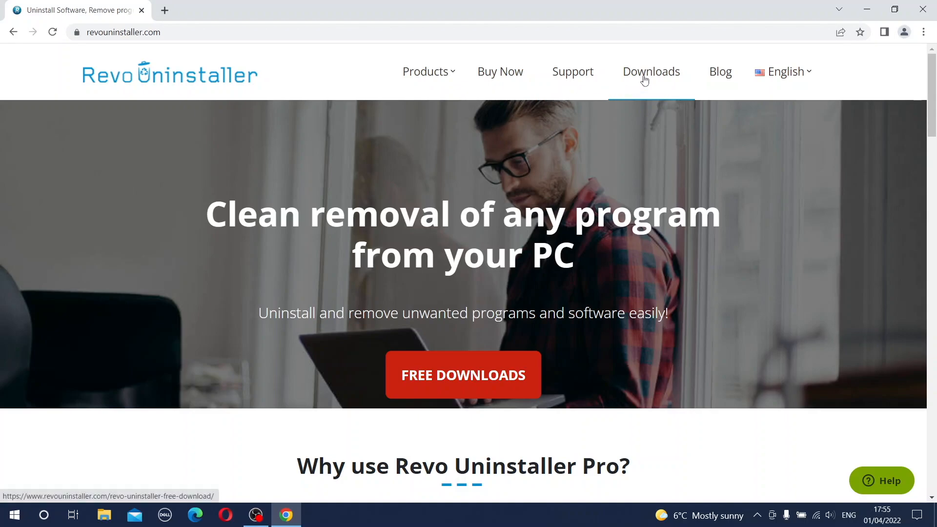
pyautogui.click(462, 374)
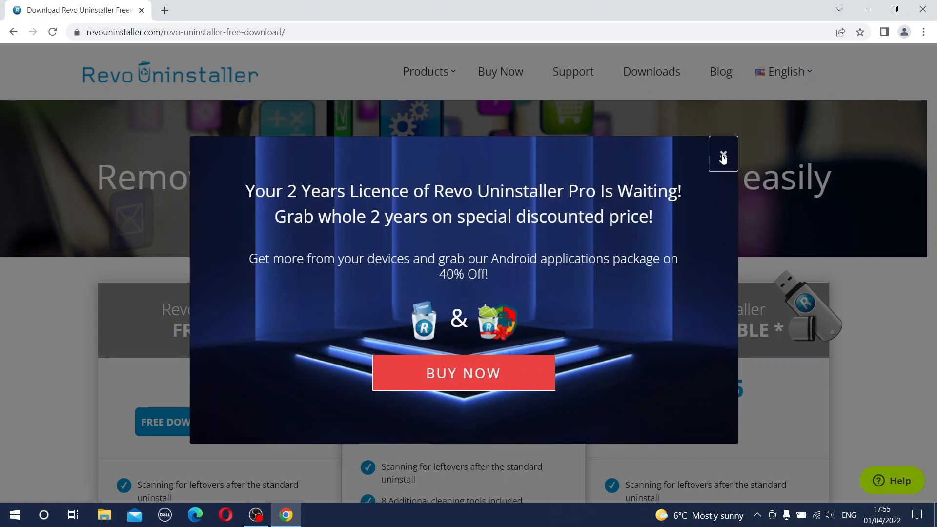
pyautogui.click(723, 153)
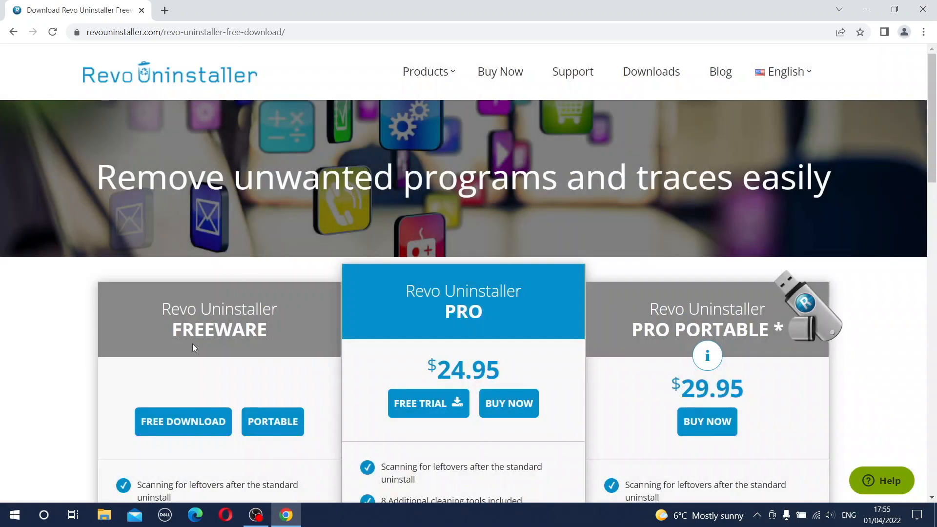
pyautogui.moveTo(197, 295)
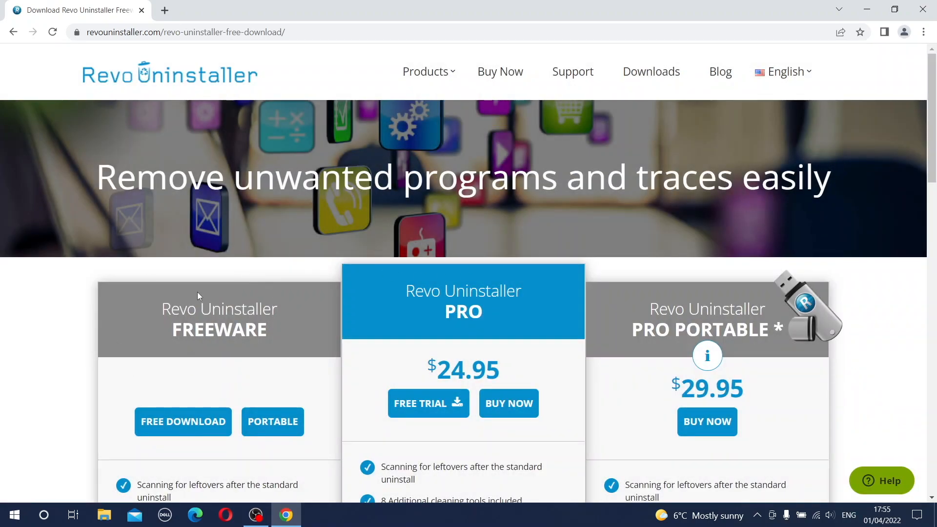
# - Start the FREE DOWNLOAD of the Revo Uninstaller Freeware edition (revosetup.exe)
pyautogui.scroll(-3)
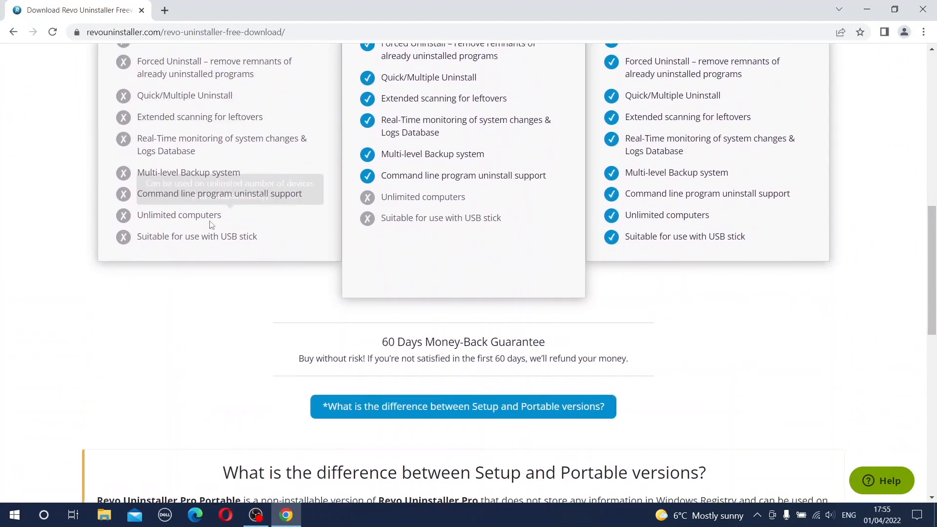
pyautogui.scroll(3)
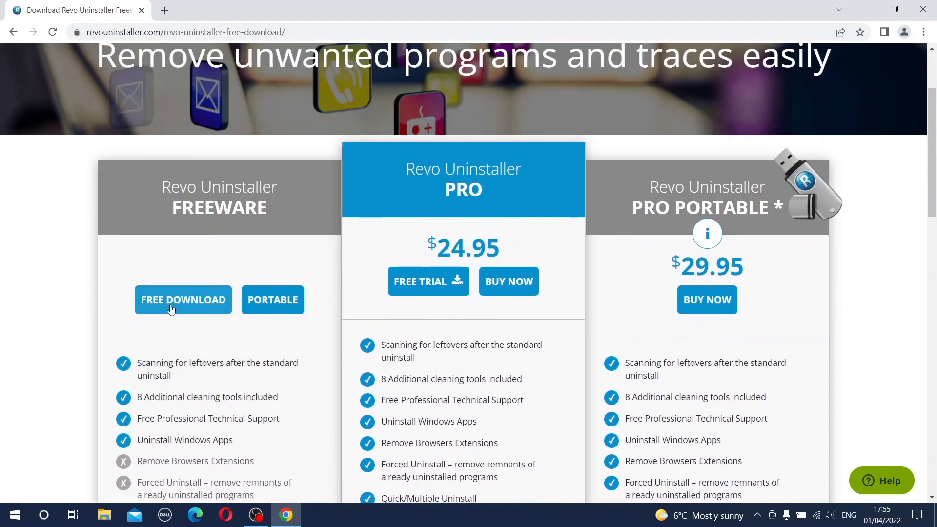
pyautogui.moveTo(183, 299)
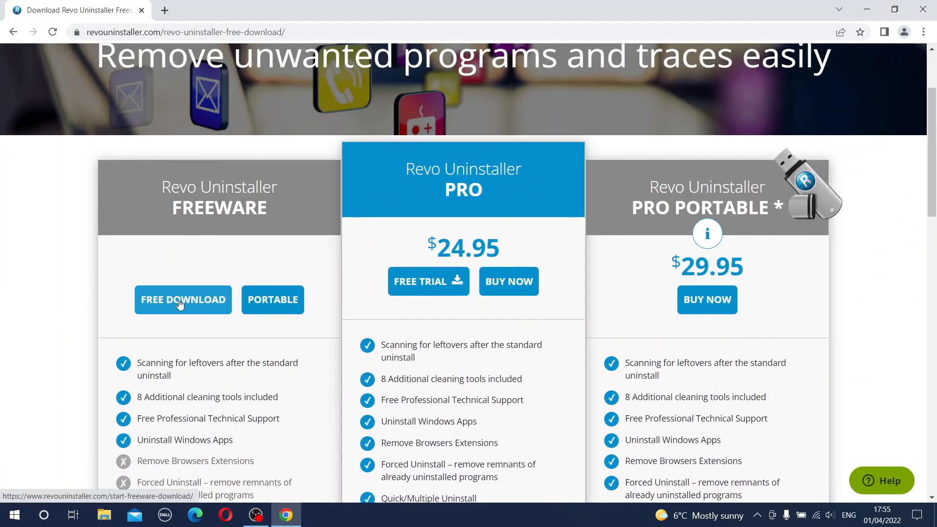
pyautogui.click(183, 299)
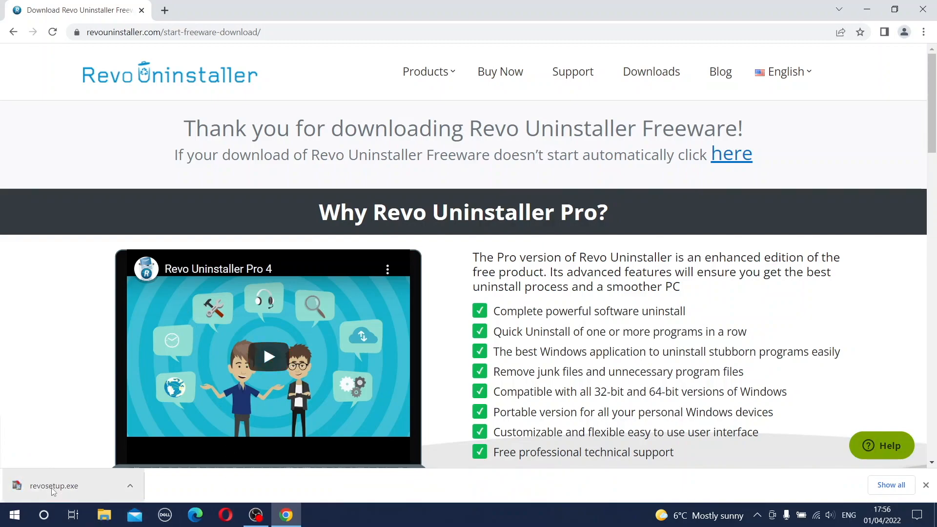
# - Run revosetup.exe in English, install with a desktop shortcut and launch Revo Uninstaller 2.3.8
pyautogui.click(54, 486)
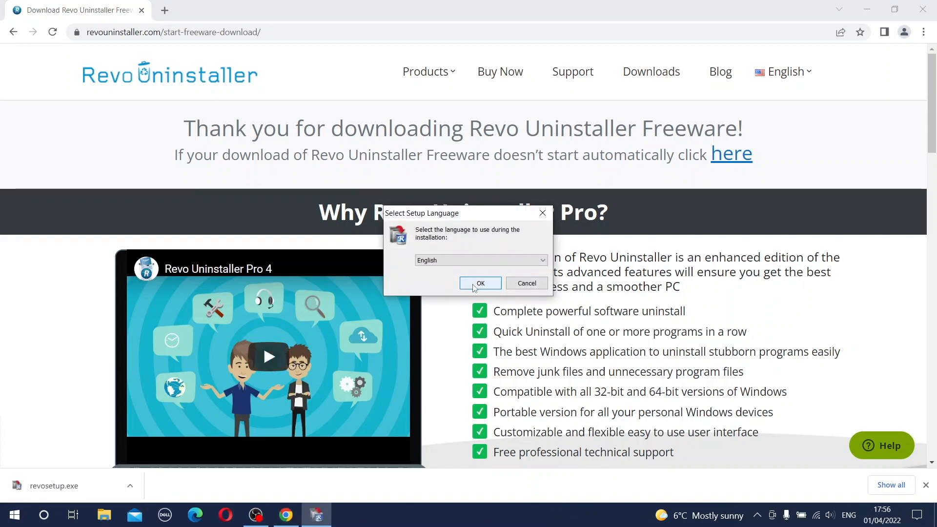
pyautogui.click(480, 283)
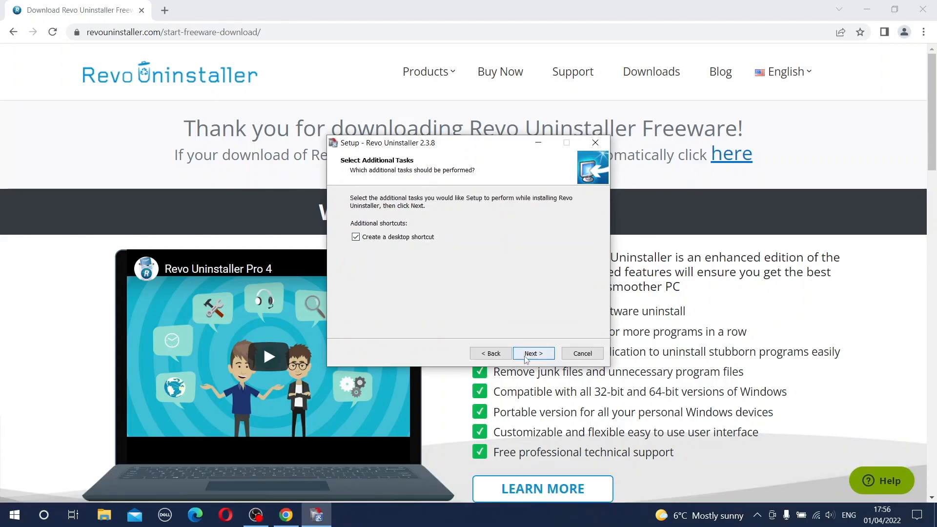
pyautogui.click(532, 353)
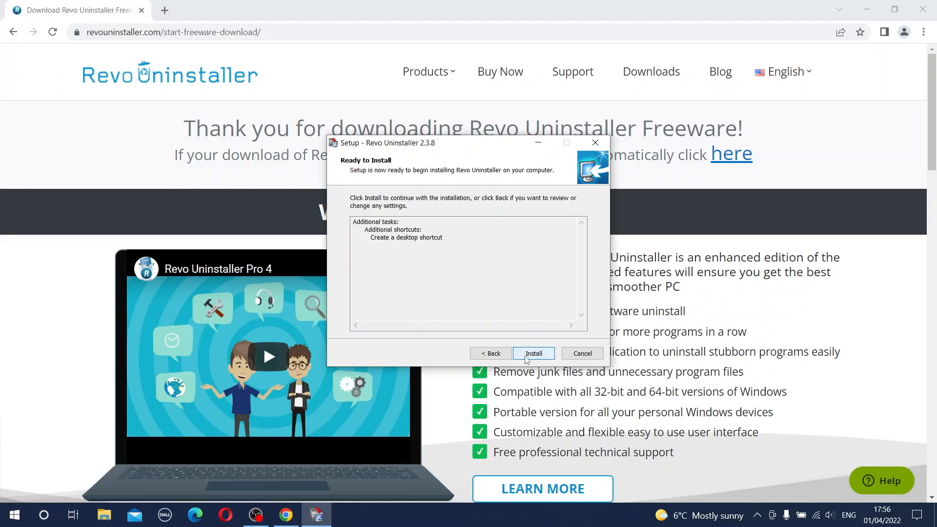
pyautogui.click(533, 353)
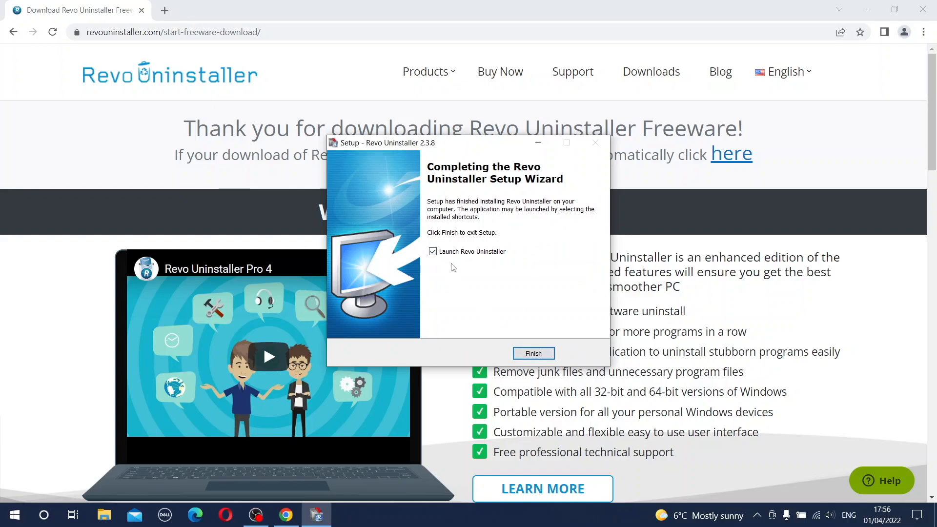
pyautogui.click(532, 353)
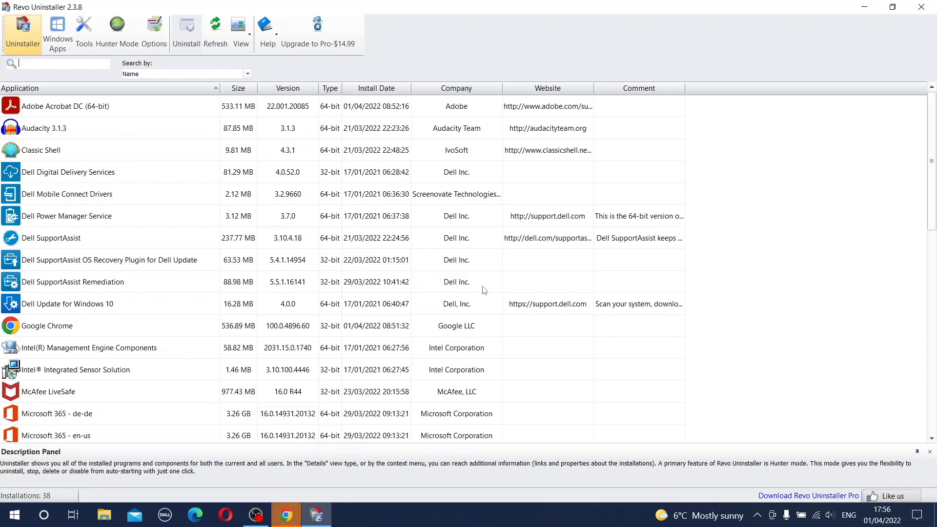
pyautogui.moveTo(515, 458)
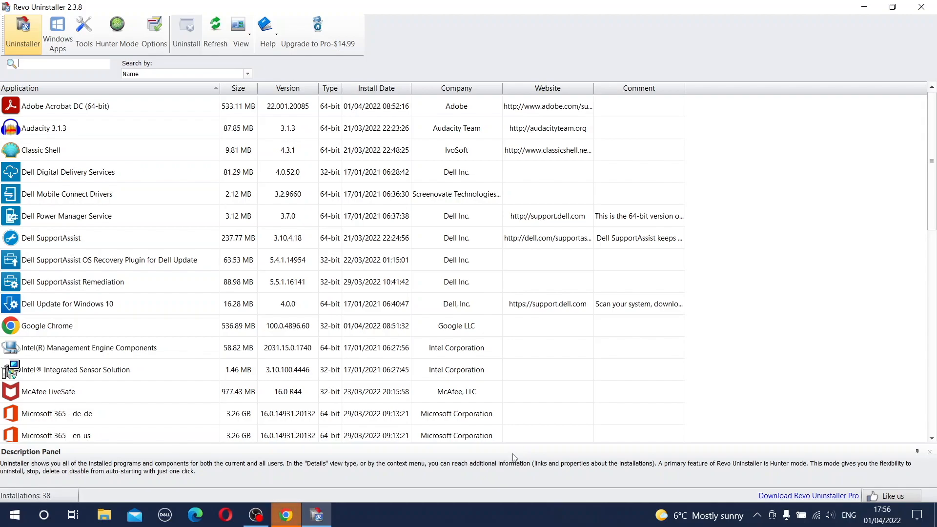
# - Scroll the 38-application list and select the SUPERAntiSpyware row
pyautogui.scroll(-3)
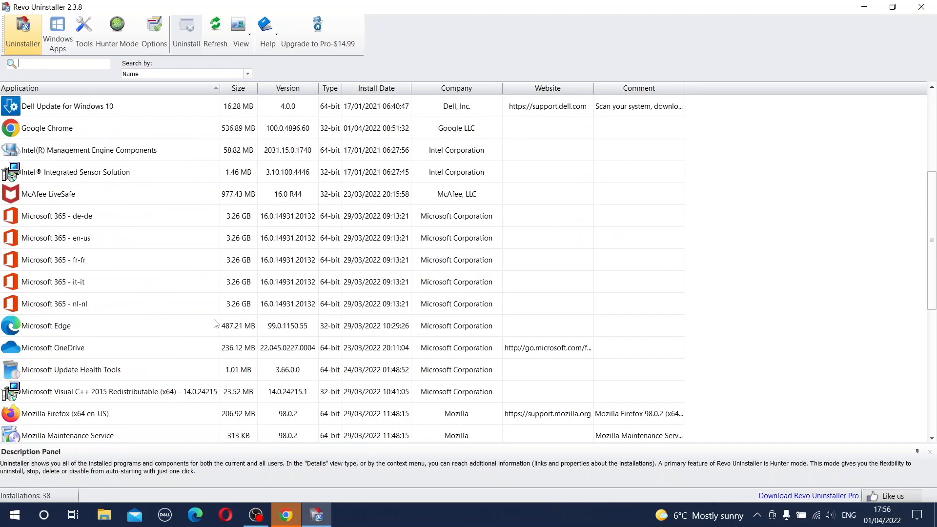
pyautogui.moveTo(208, 314)
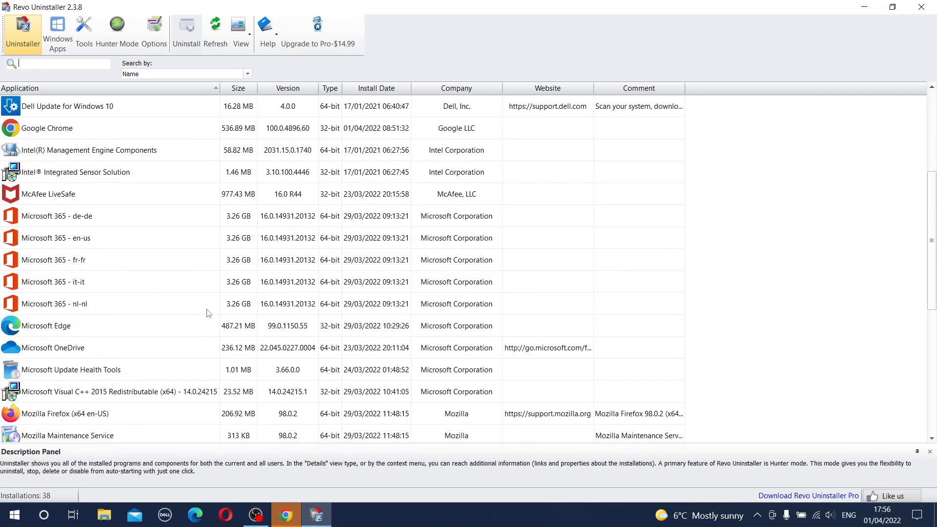
pyautogui.scroll(-3)
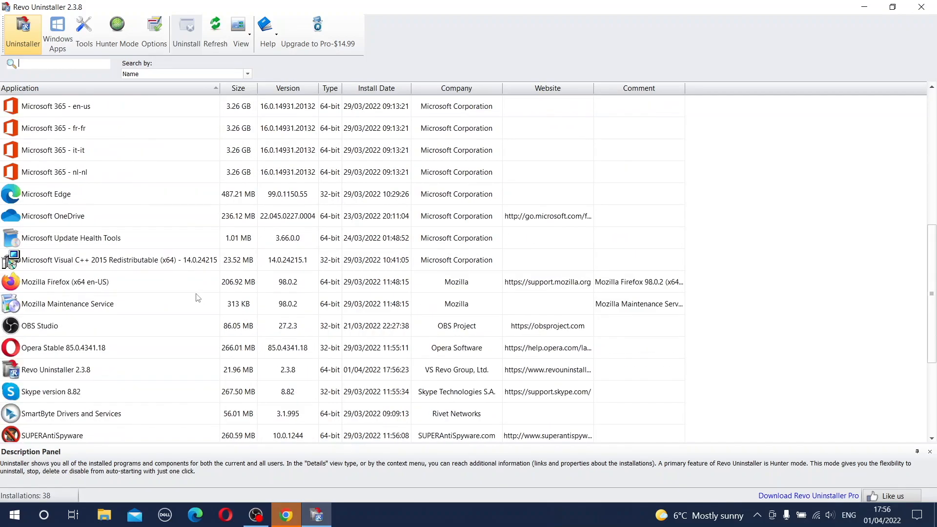
pyautogui.scroll(-3)
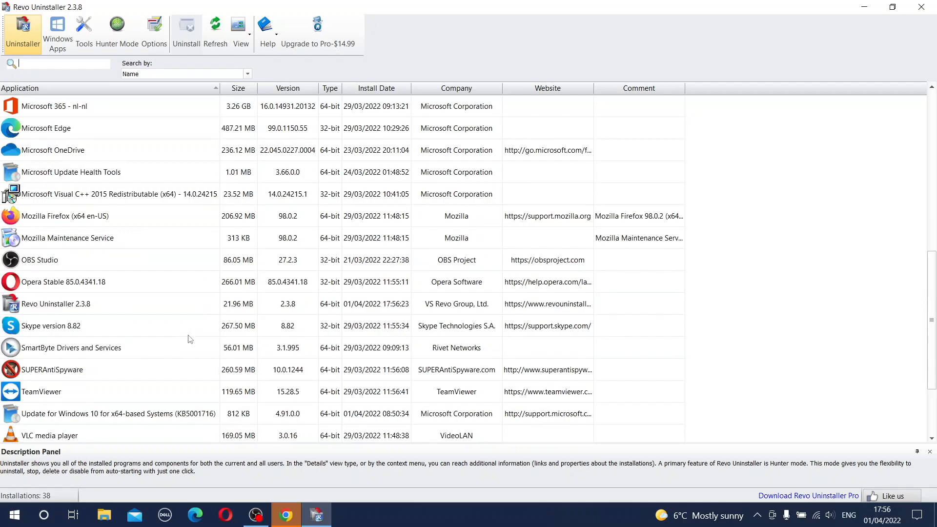
pyautogui.moveTo(63, 375)
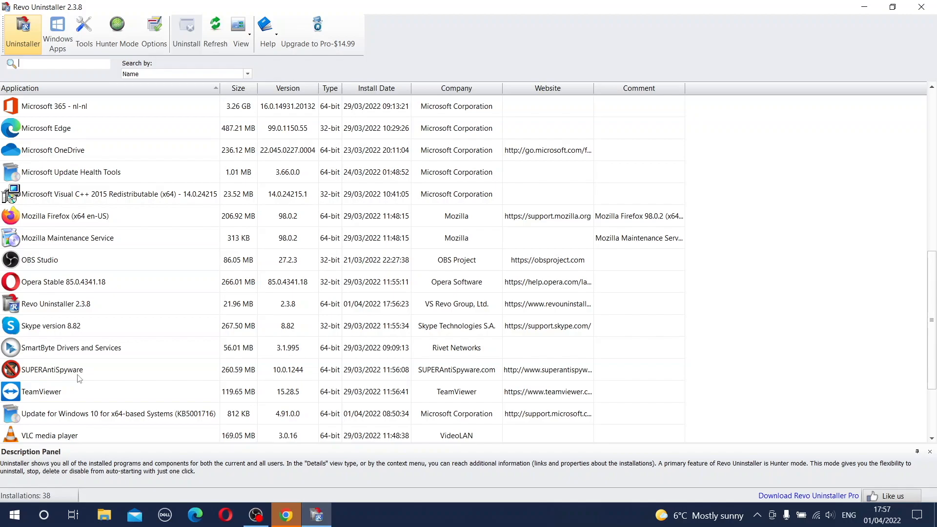
pyautogui.moveTo(10, 371)
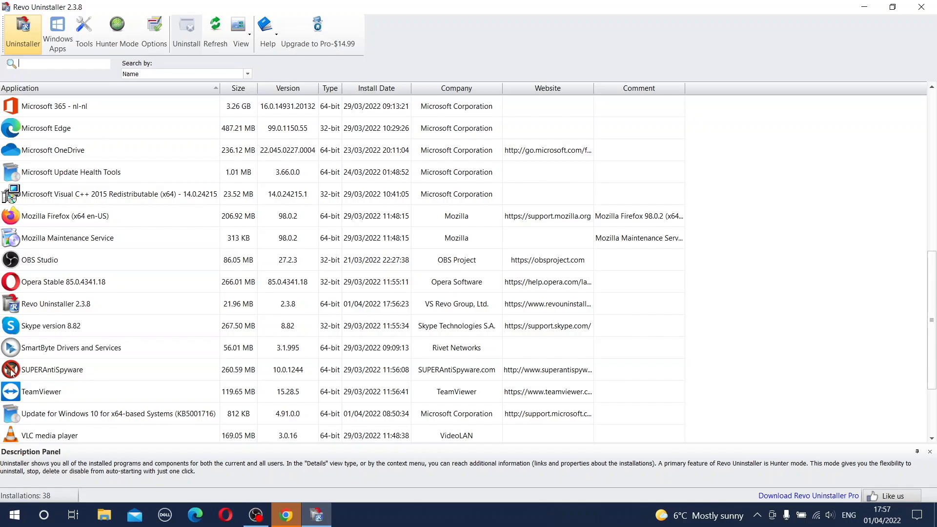
pyautogui.moveTo(67, 373)
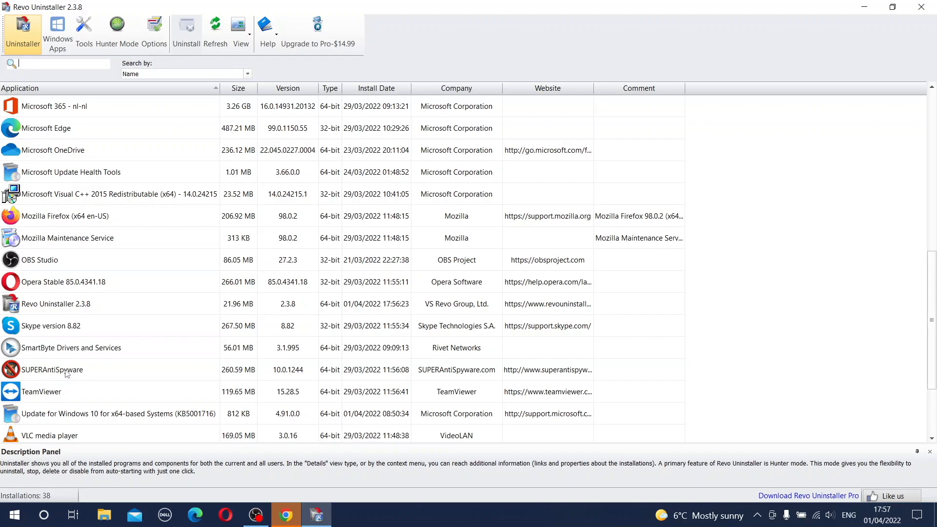
pyautogui.click(51, 369)
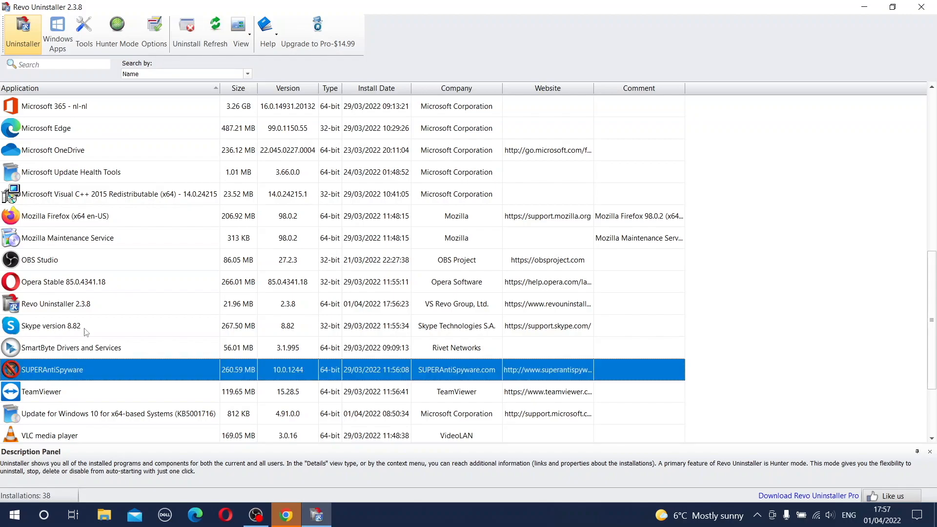
pyautogui.moveTo(186, 24)
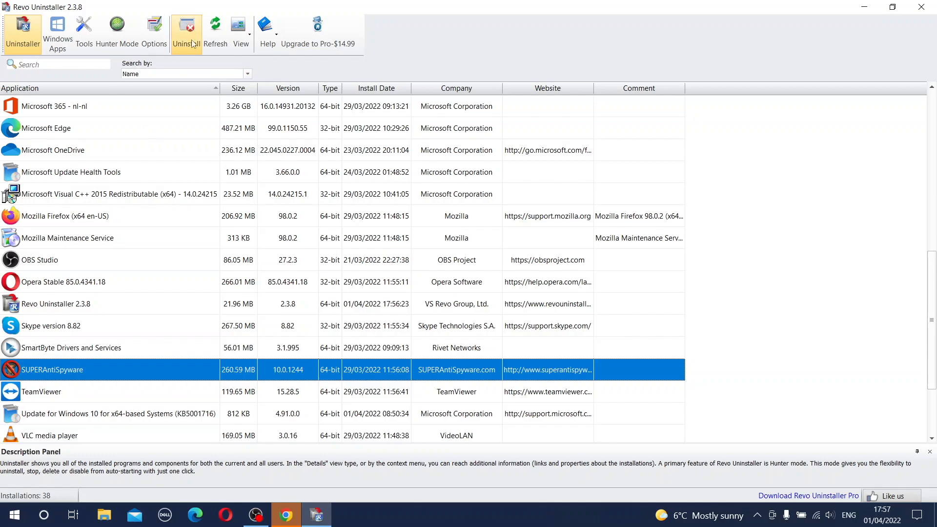
pyautogui.moveTo(186, 27)
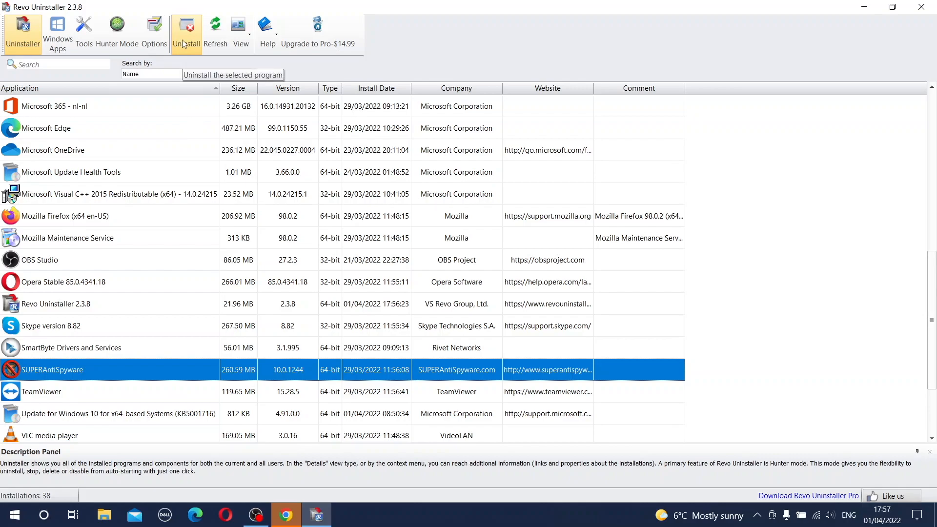
pyautogui.moveTo(186, 41)
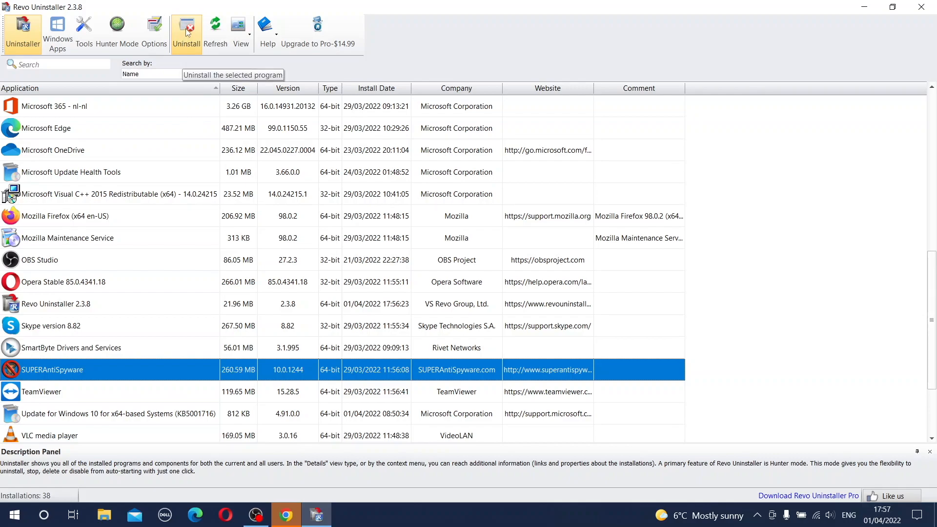
# - Start uninstalling SUPERAntiSpyware, keeping 'Make a System Restore Point' checked, and continue
pyautogui.click(186, 29)
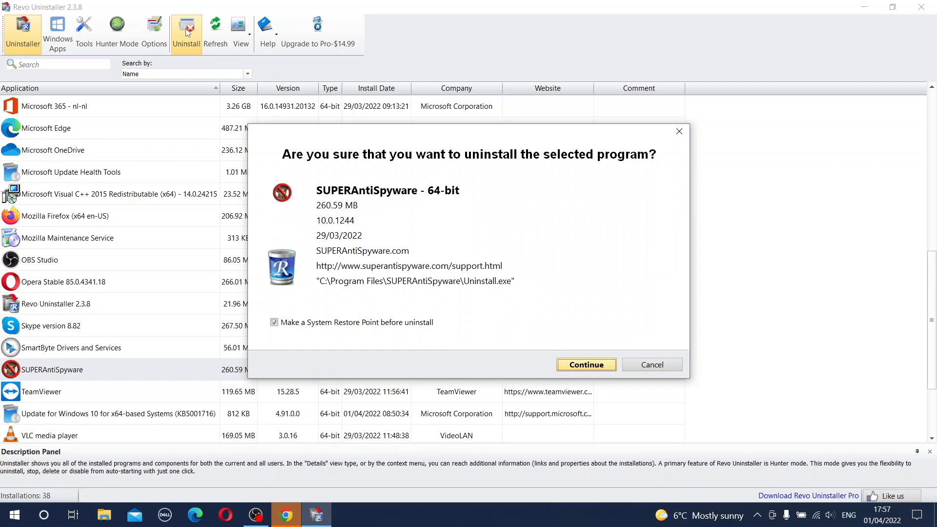
pyautogui.moveTo(237, 50)
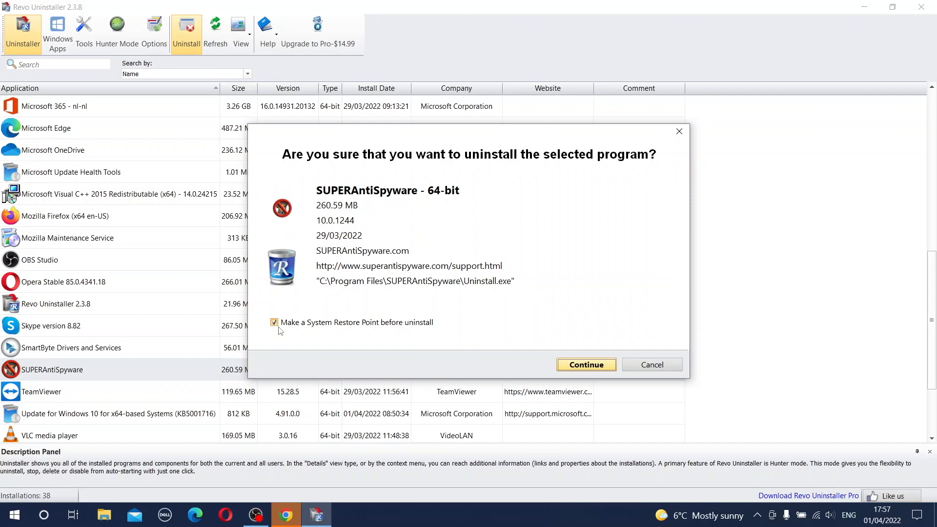
pyautogui.click(274, 322)
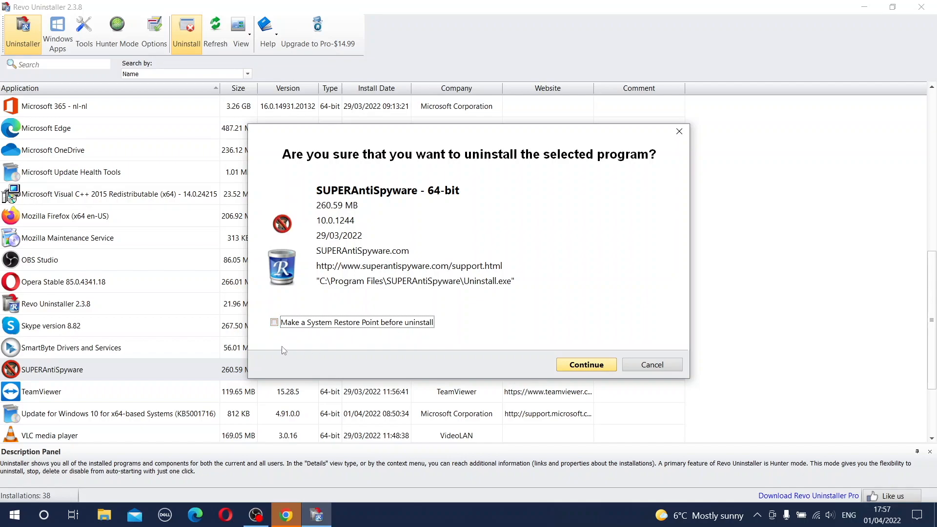
pyautogui.click(274, 322)
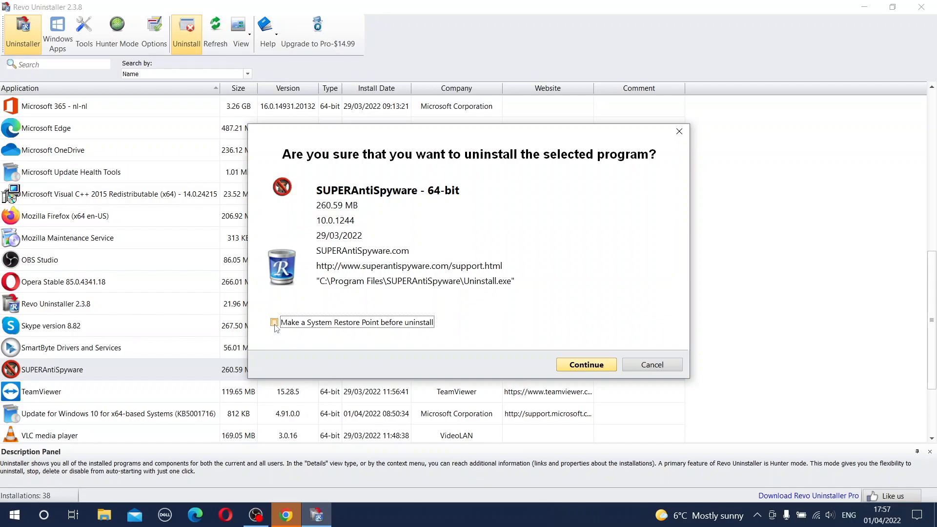
pyautogui.click(275, 322)
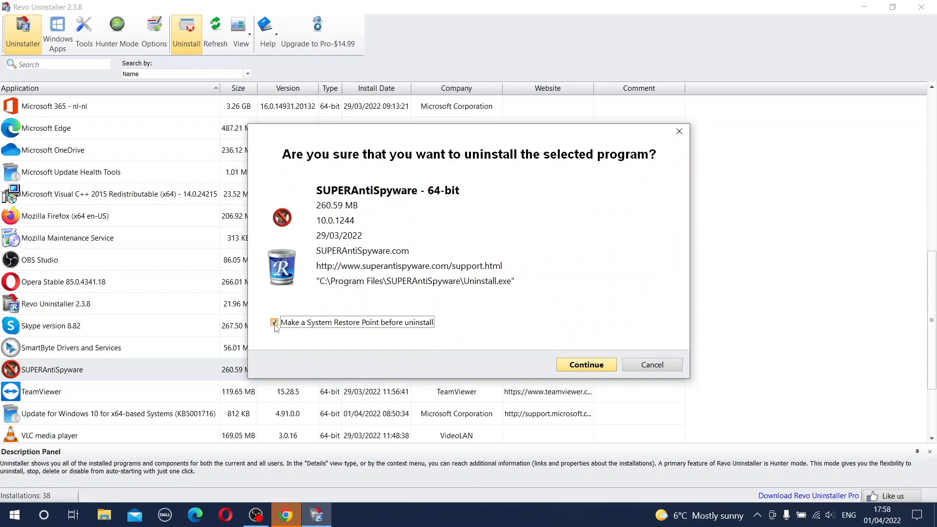
pyautogui.click(274, 322)
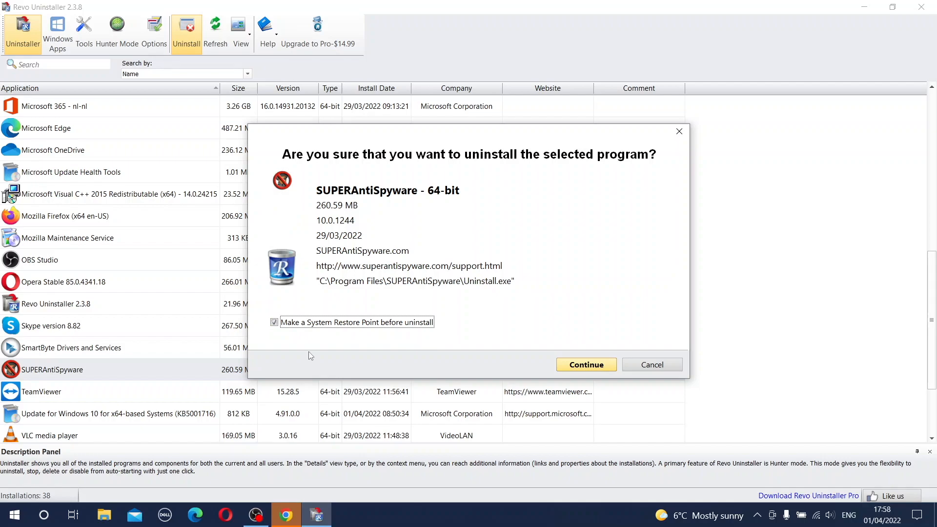
pyautogui.moveTo(354, 349)
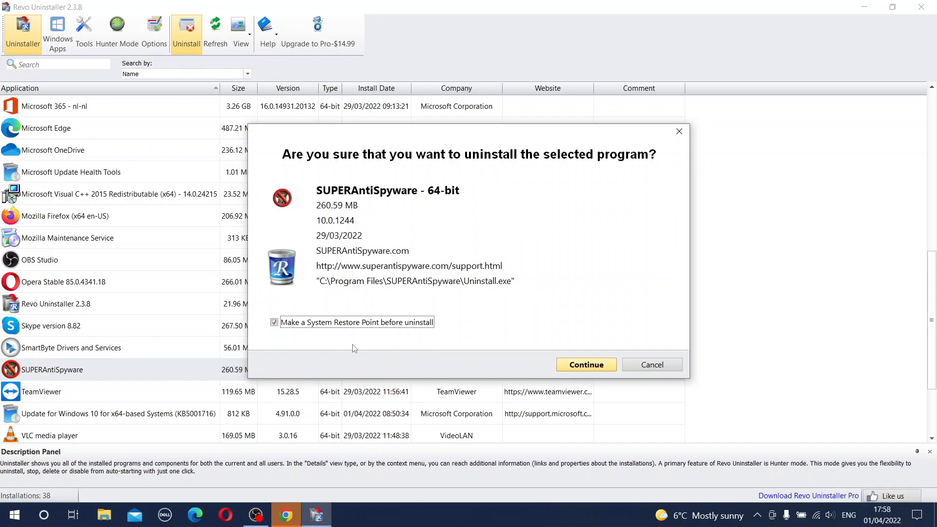
pyautogui.moveTo(581, 368)
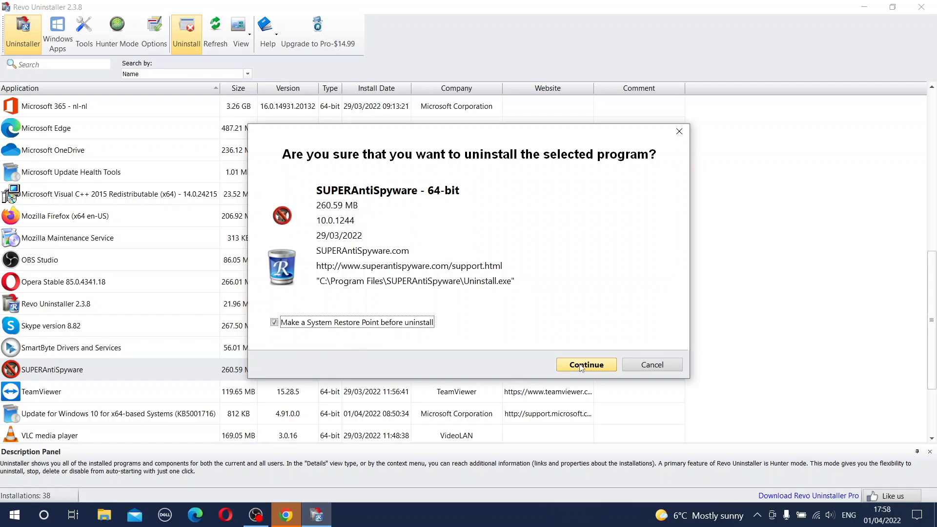
pyautogui.click(585, 364)
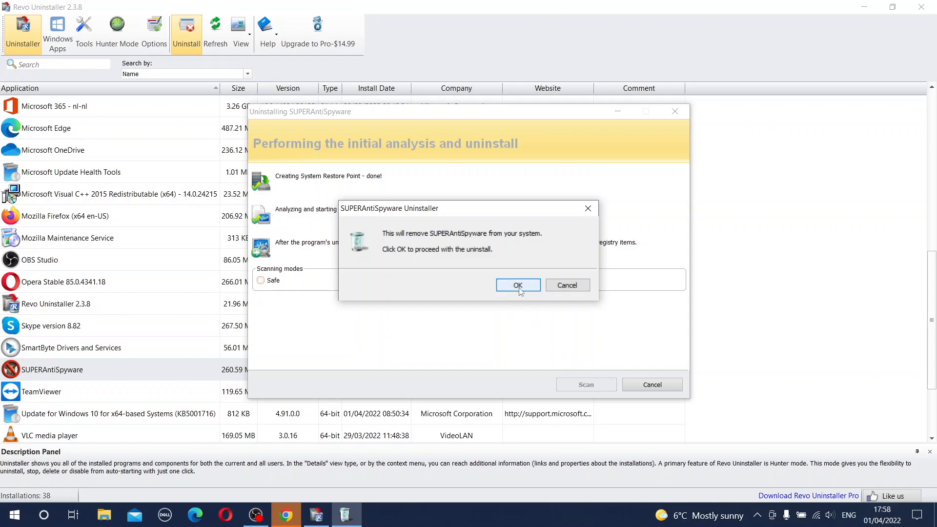
# - Let SUPERAntiSpyware's own uninstaller proceed, also removing its settings, logs and quarantined items
pyautogui.click(517, 285)
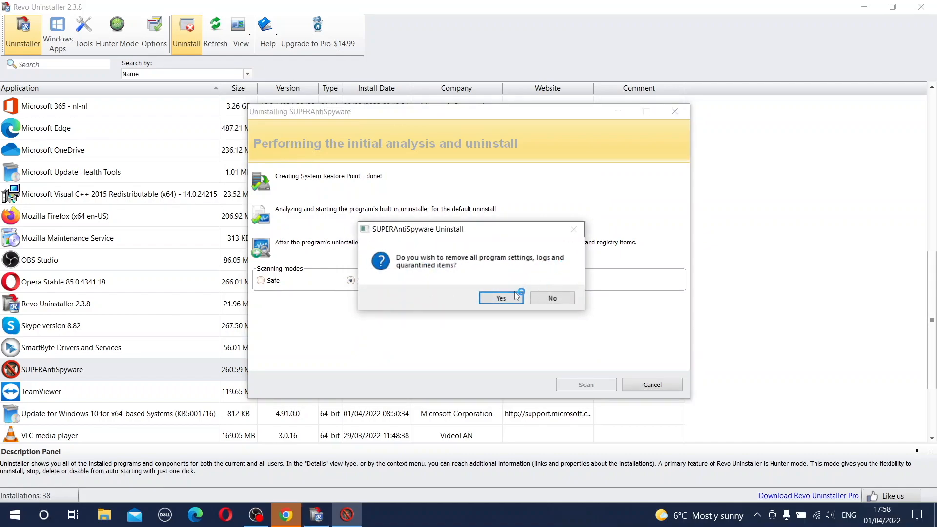
pyautogui.click(500, 298)
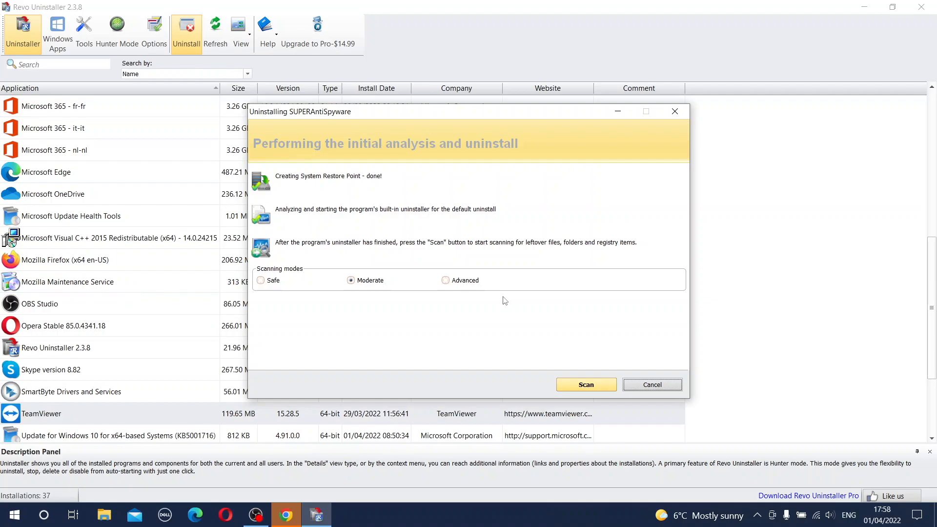
pyautogui.moveTo(108, 423)
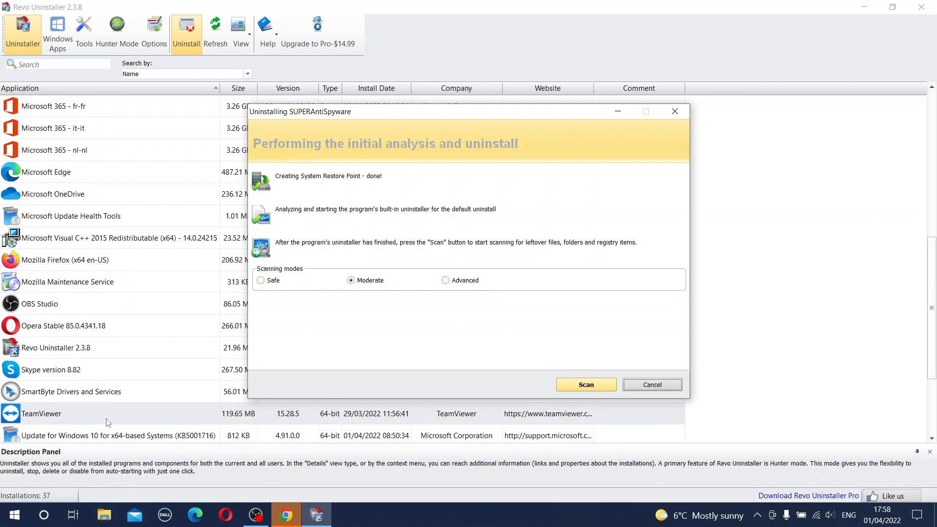
pyautogui.moveTo(100, 426)
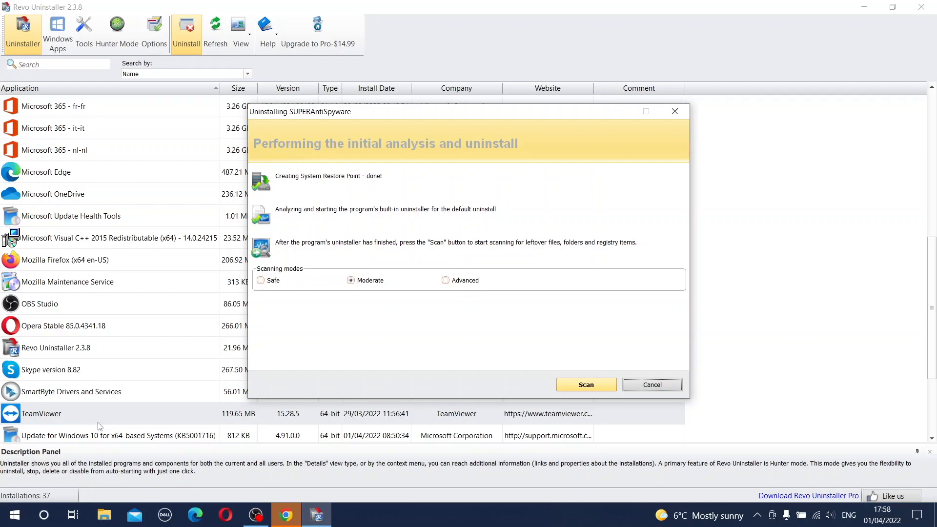
pyautogui.moveTo(119, 466)
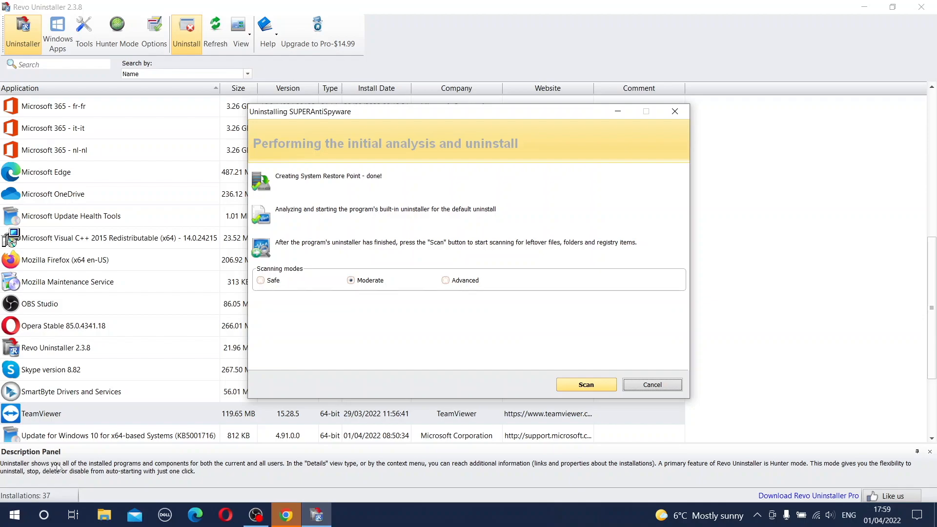
pyautogui.moveTo(98, 99)
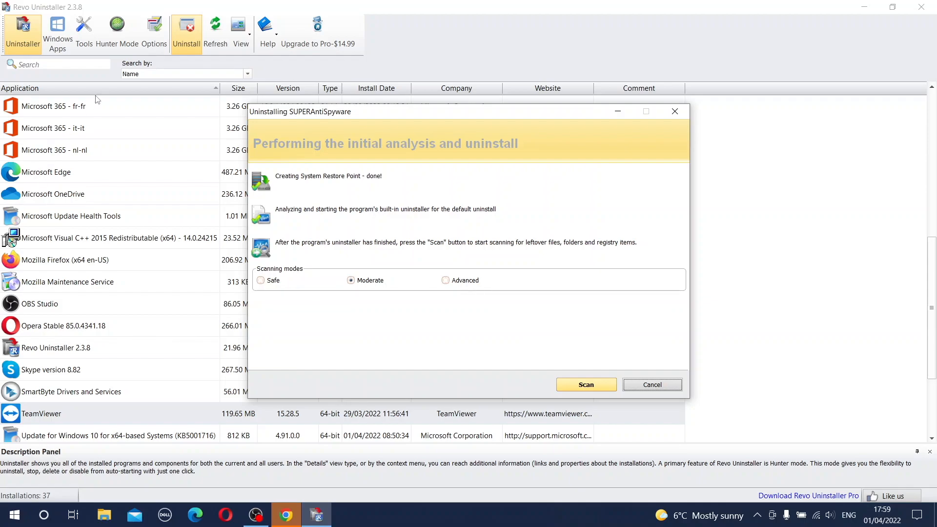
pyautogui.moveTo(277, 154)
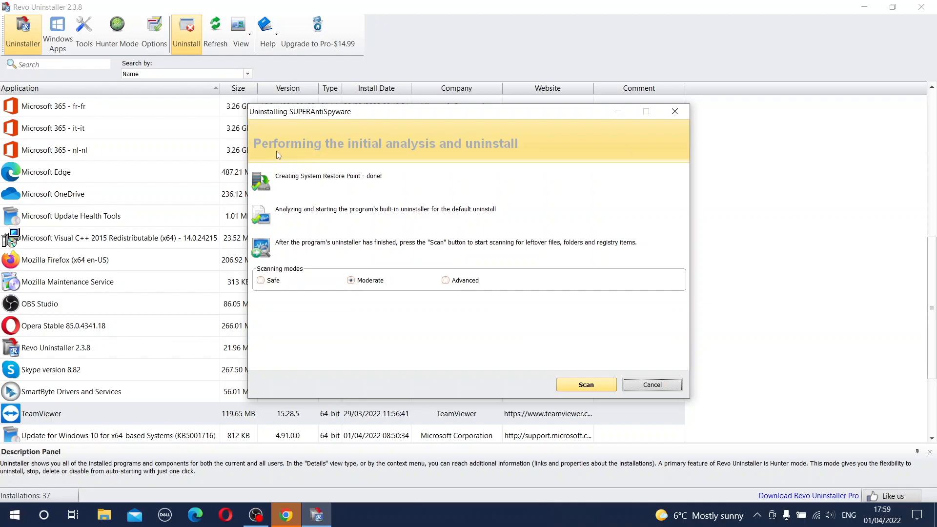
pyautogui.moveTo(416, 158)
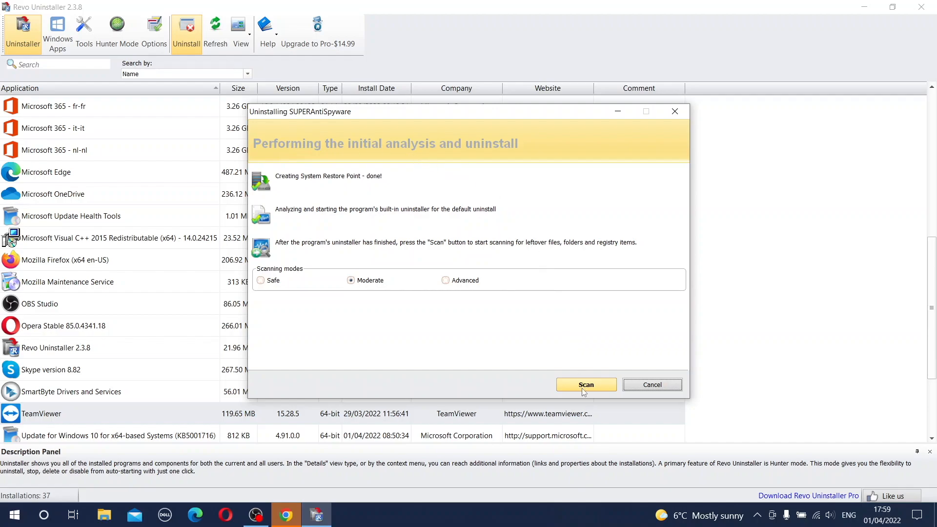
# - Scan in Moderate mode for SUPERAntiSpyware's leftover files, folders and registry items
pyautogui.click(585, 384)
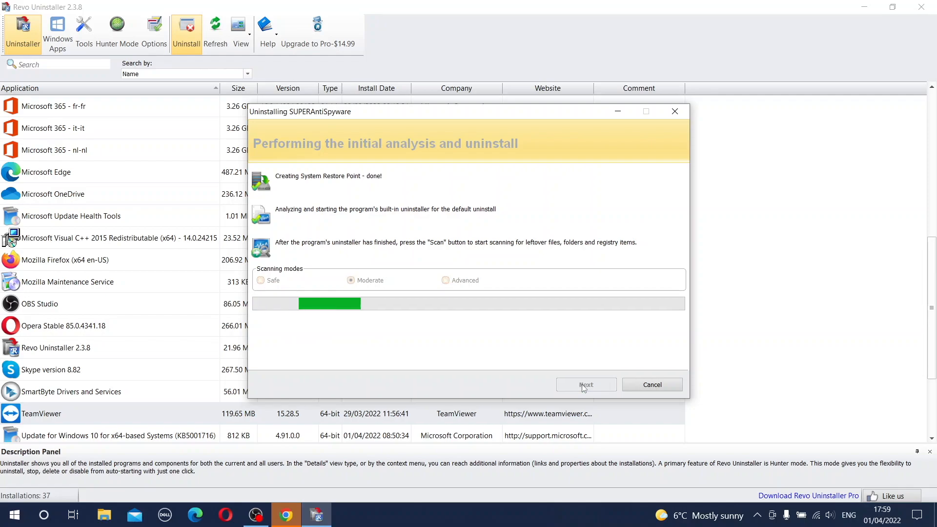
# - Select all three leftover SUPERAntiSpyware registry values and delete them, confirming with Yes
pyautogui.click(585, 384)
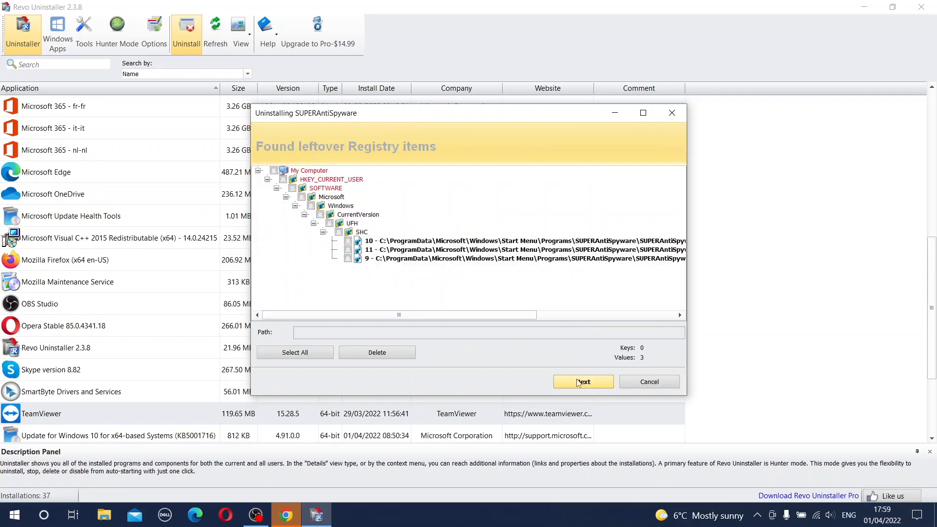
pyautogui.moveTo(318, 154)
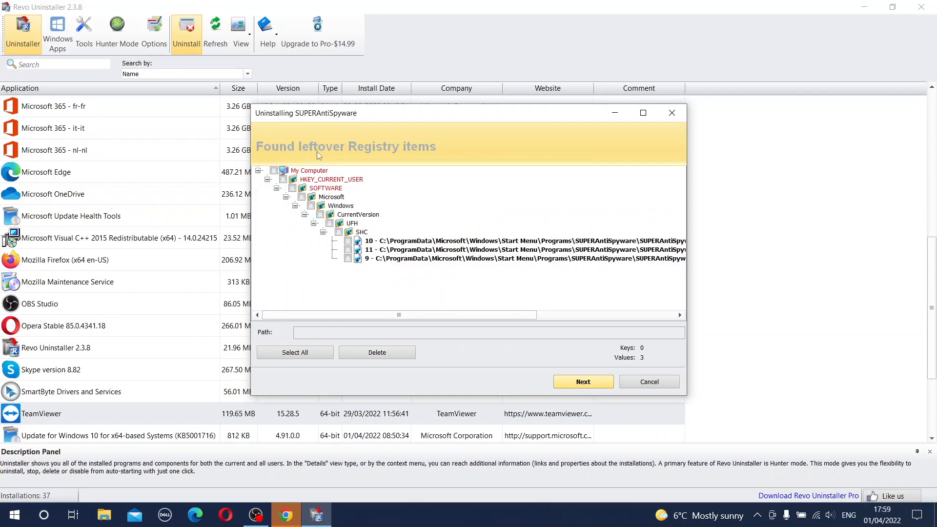
pyautogui.moveTo(418, 160)
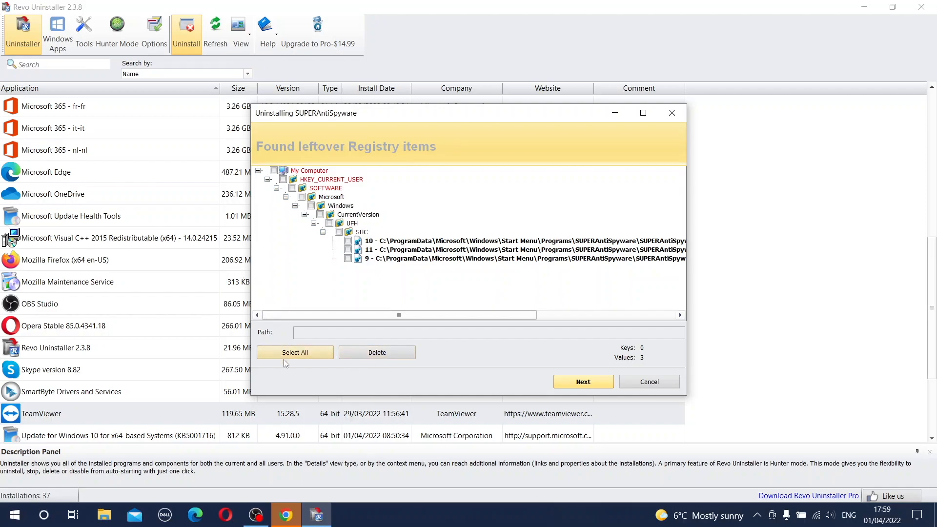
pyautogui.click(294, 352)
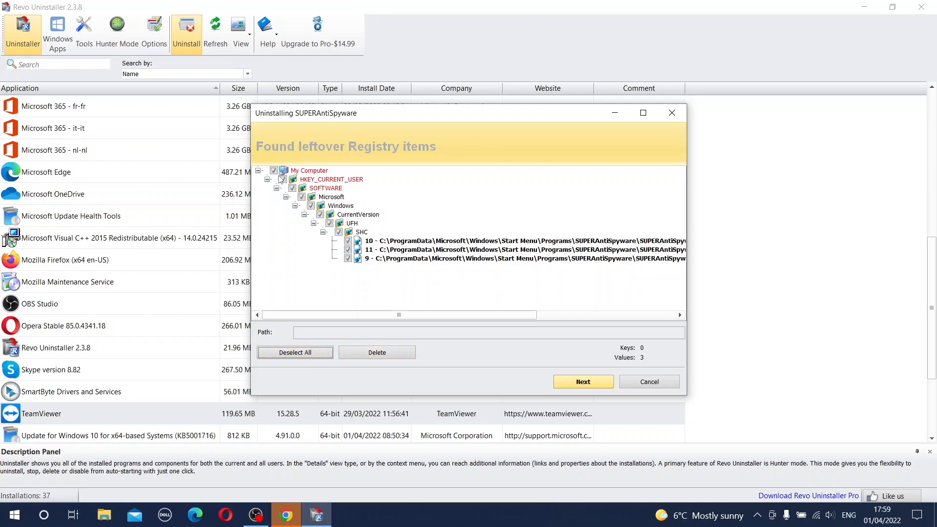
pyautogui.moveTo(424, 378)
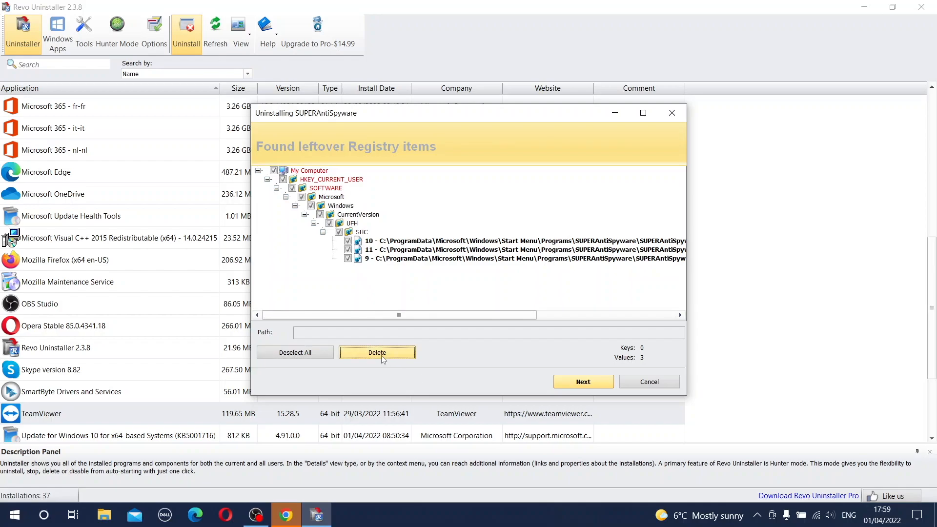
pyautogui.click(378, 352)
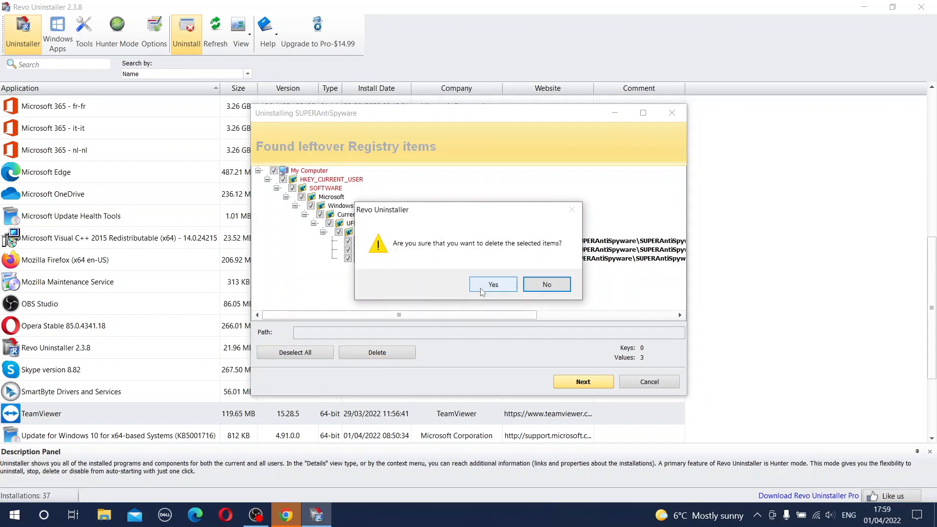
pyautogui.click(493, 284)
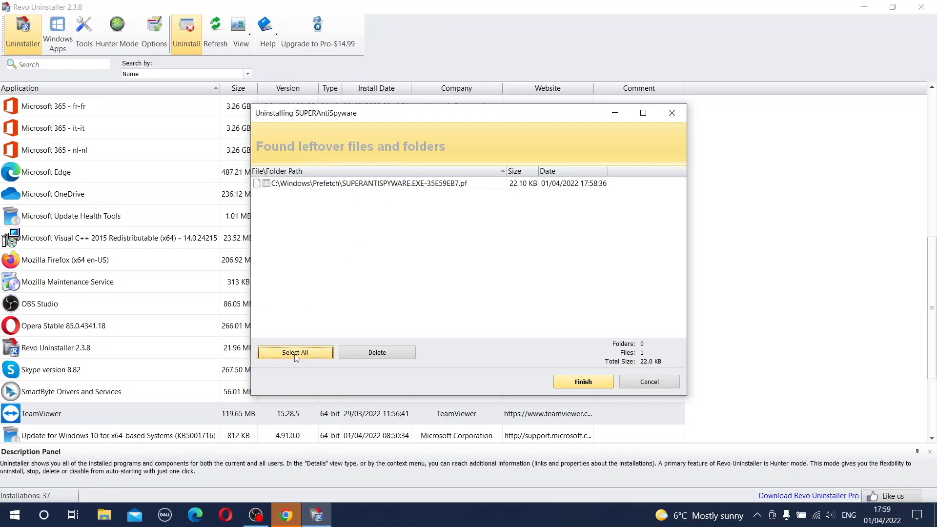
# - Delete SUPERAntiSpyware's leftover Prefetch file, confirming with Yes
pyautogui.click(377, 352)
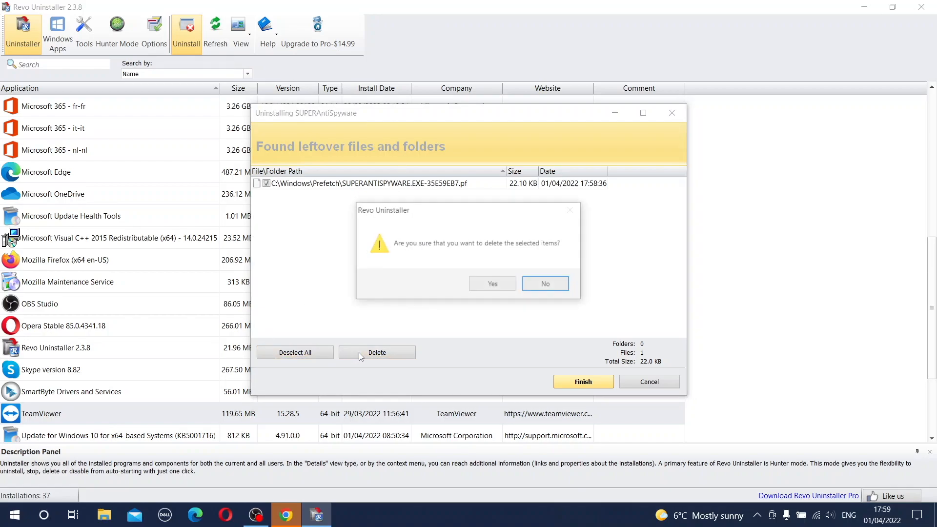
pyautogui.click(492, 283)
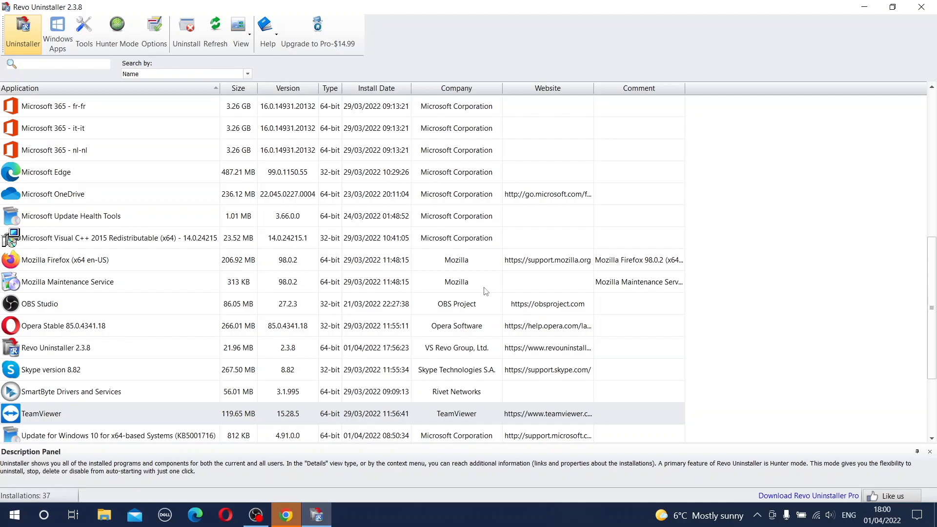
pyautogui.click(59, 64)
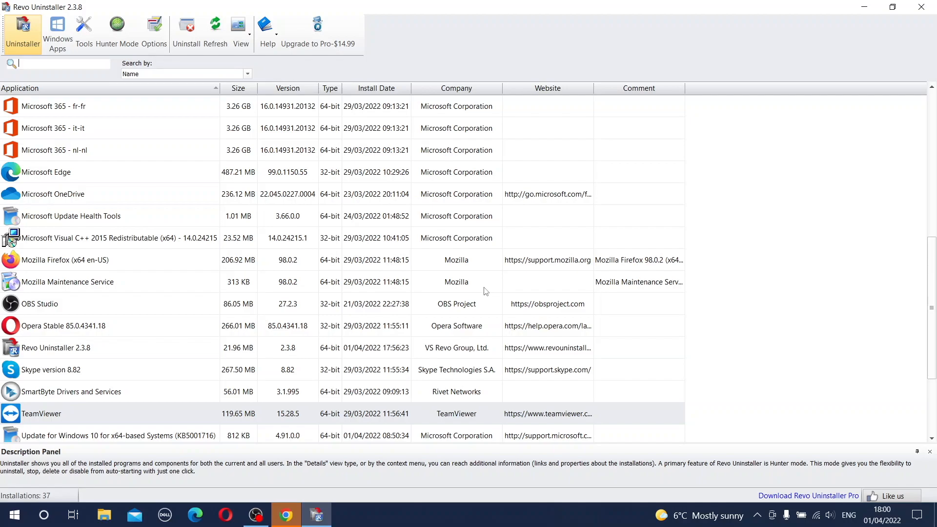
pyautogui.moveTo(346, 381)
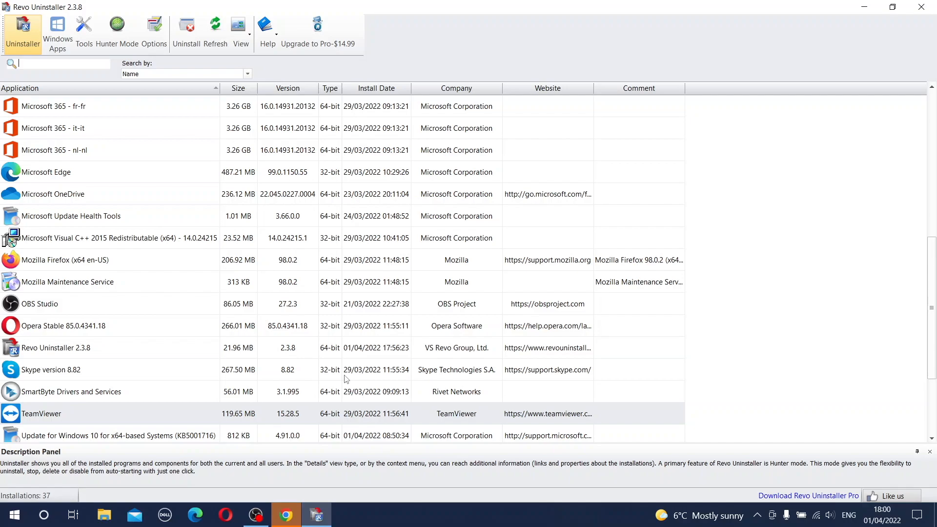
pyautogui.moveTo(56, 332)
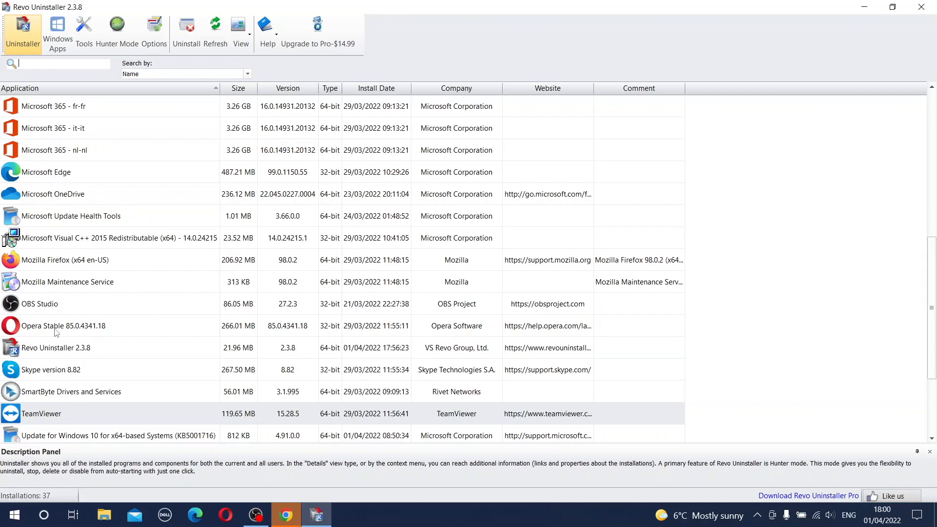
# - Start Revo's uninstall of Opera Stable 85.0.4341.18 and confirm, launching Opera's own uninstaller
pyautogui.click(63, 325)
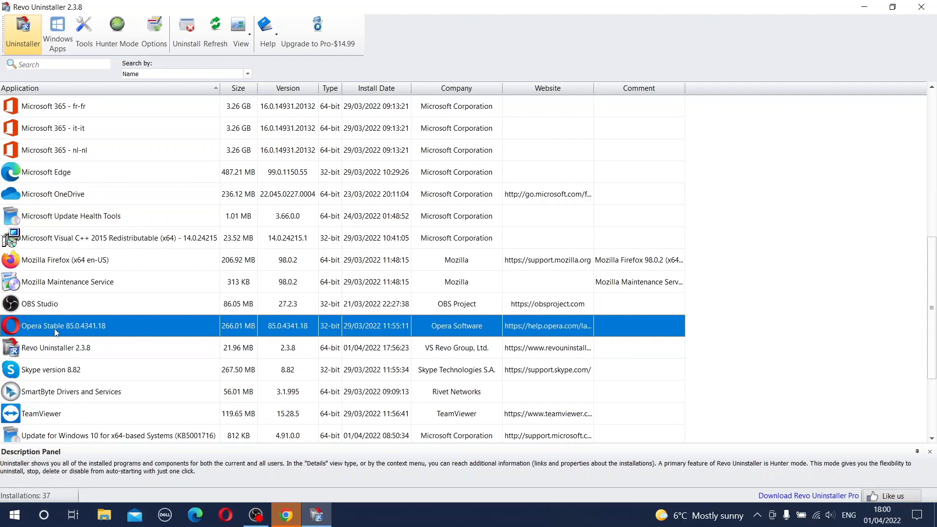
pyautogui.moveTo(62, 330)
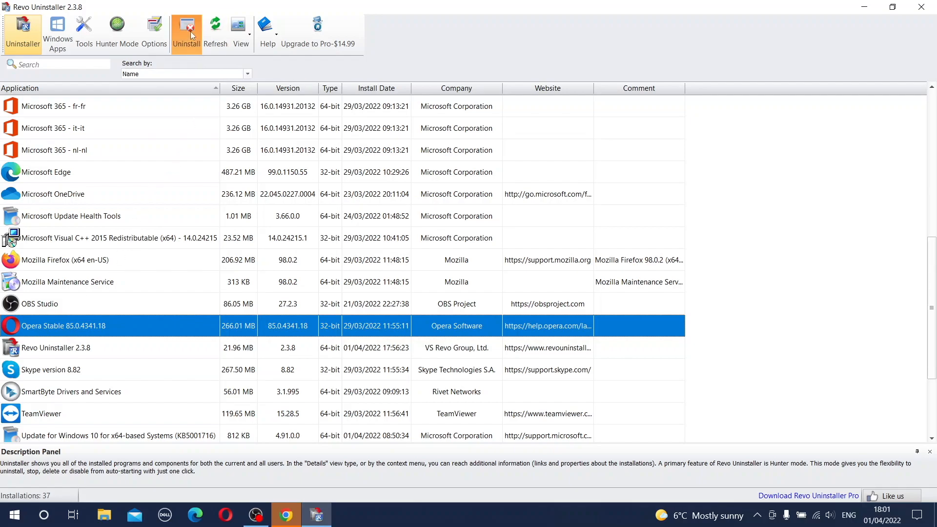
pyautogui.click(186, 30)
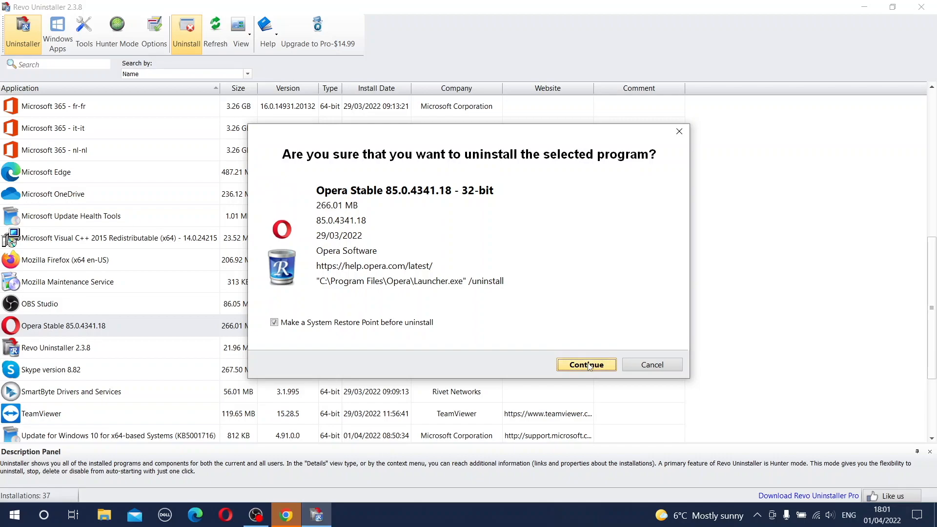
pyautogui.click(585, 365)
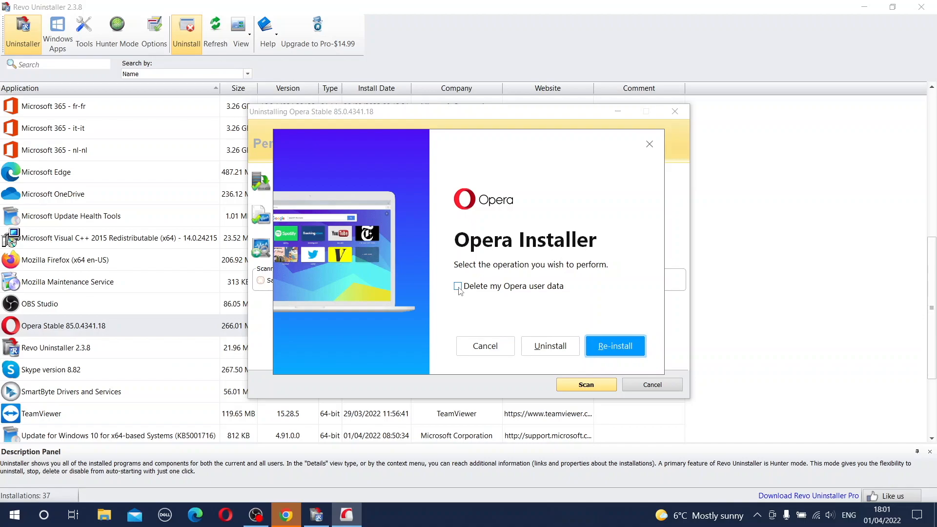
# - Remove Opera Stable with 'Delete my Opera user data' enabled and confirm the removal
pyautogui.click(457, 287)
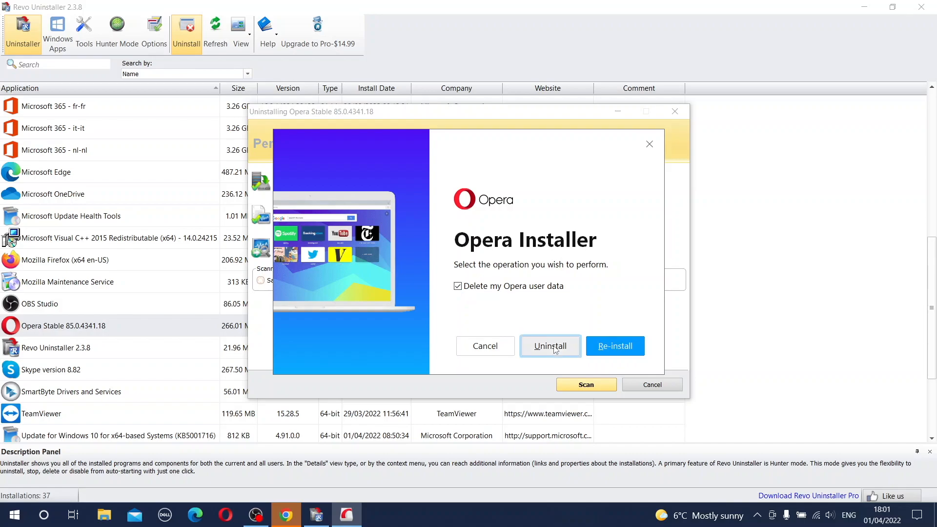
pyautogui.click(550, 345)
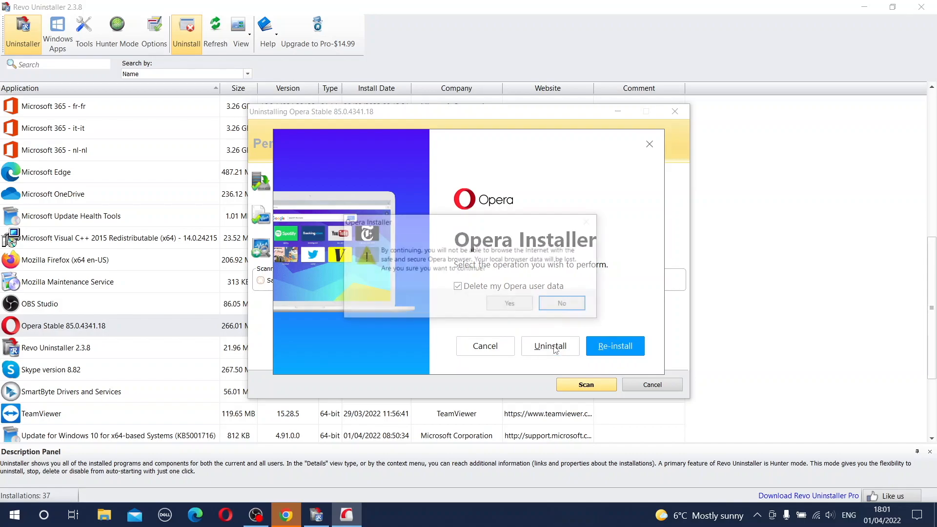
pyautogui.click(550, 346)
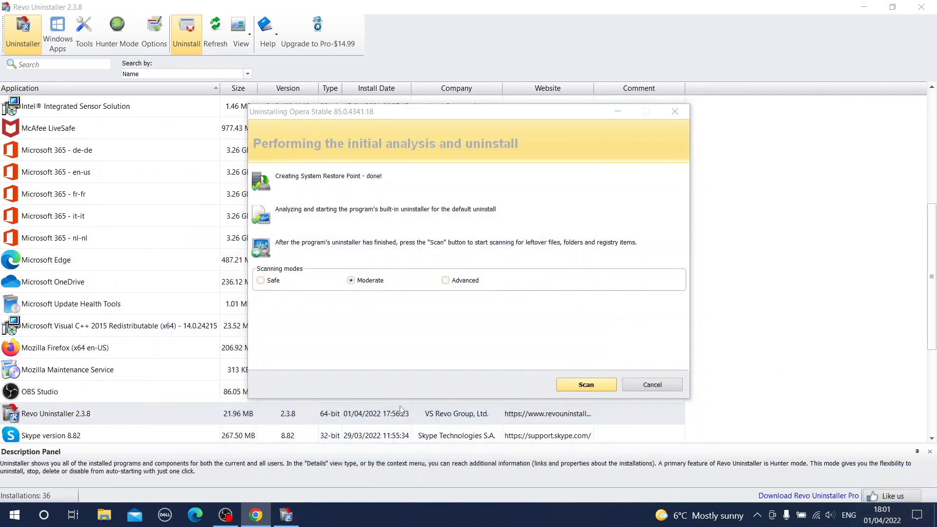
pyautogui.moveTo(142, 368)
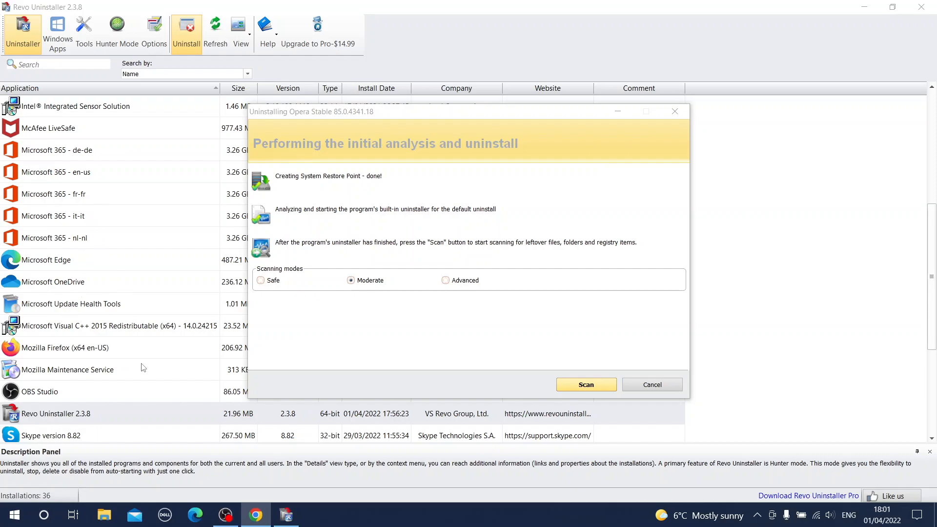
pyautogui.moveTo(665, 464)
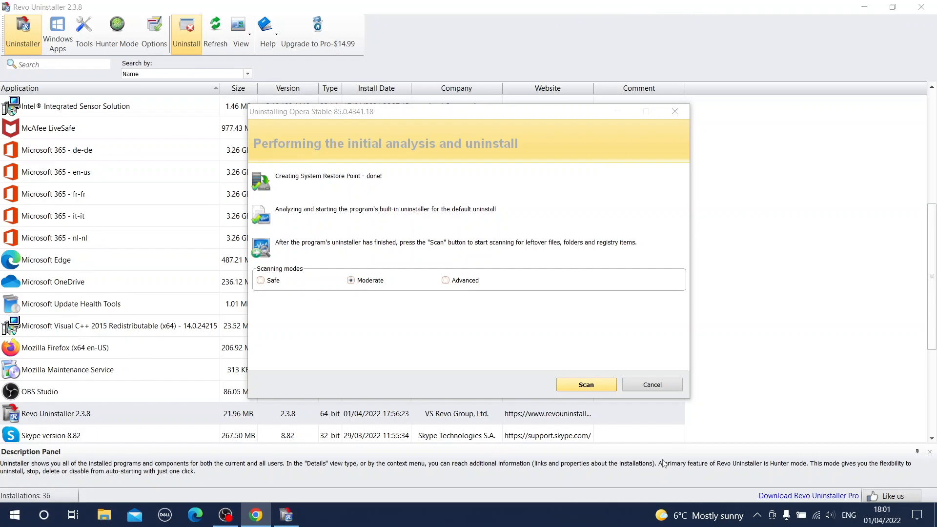
pyautogui.moveTo(98, 369)
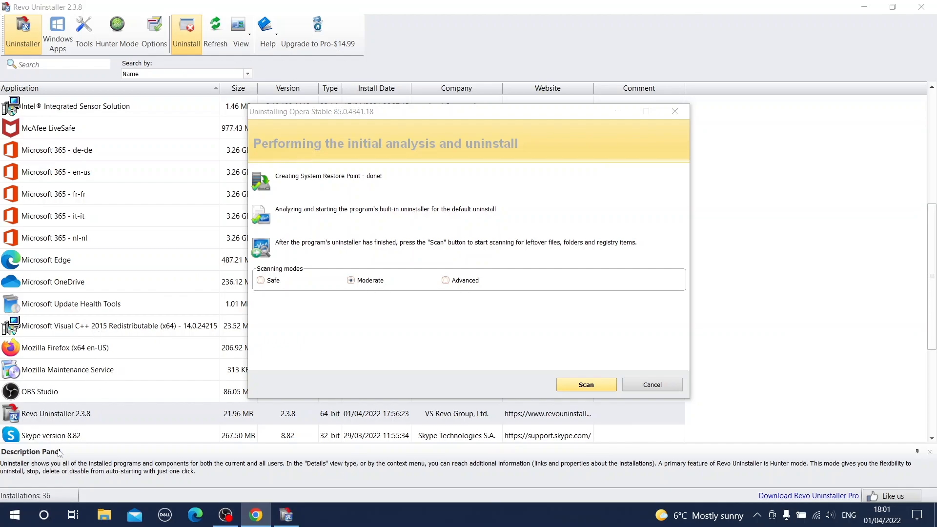
pyautogui.moveTo(340, 268)
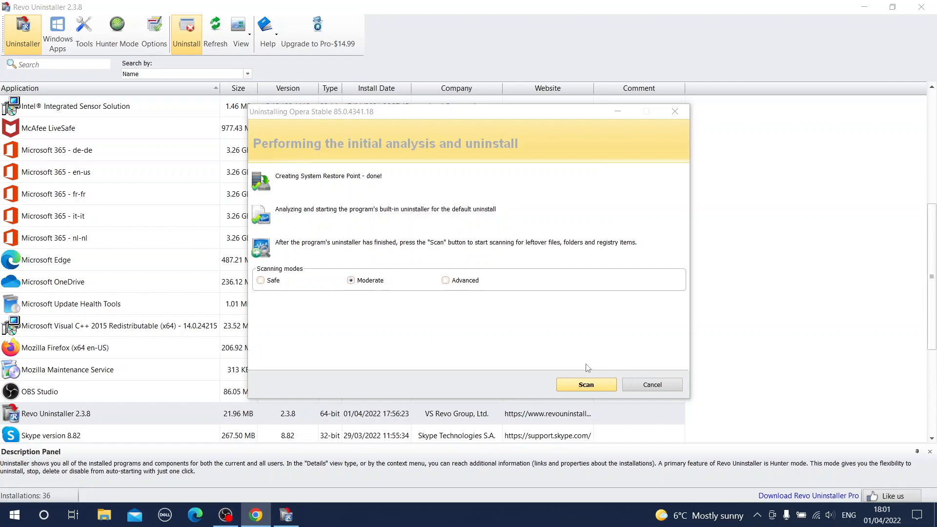
pyautogui.moveTo(574, 352)
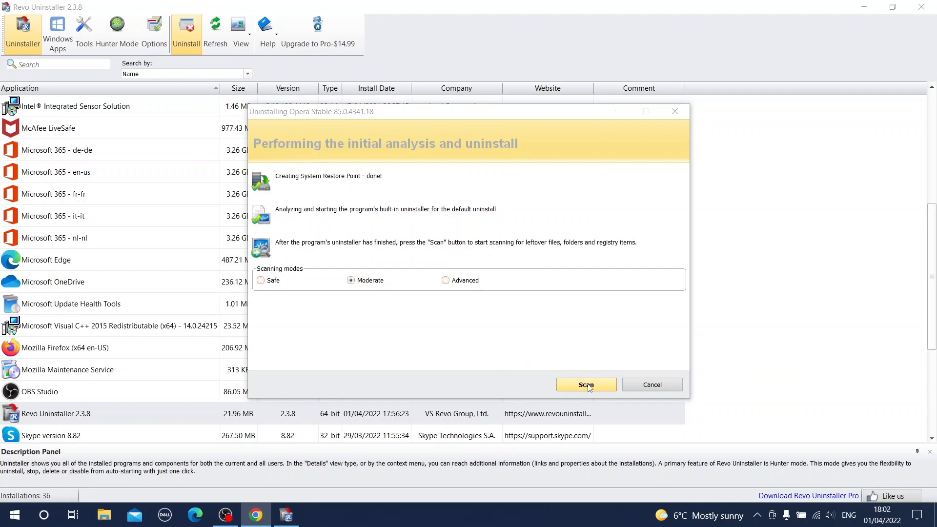
# - Run the Moderate-mode scan for Opera's leftover files, folders and registry items
pyautogui.click(586, 384)
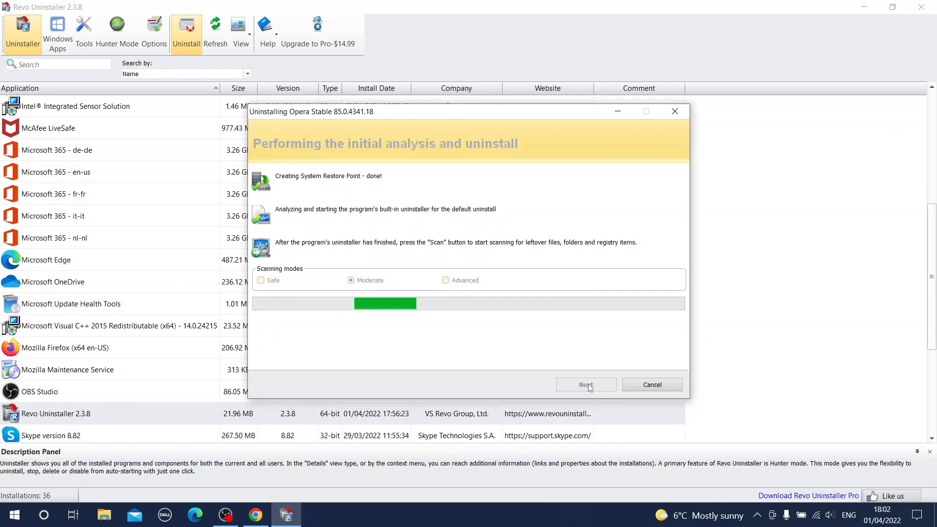
# - Select all of Opera's leftover registry items and delete them, confirming the deletion
pyautogui.click(586, 384)
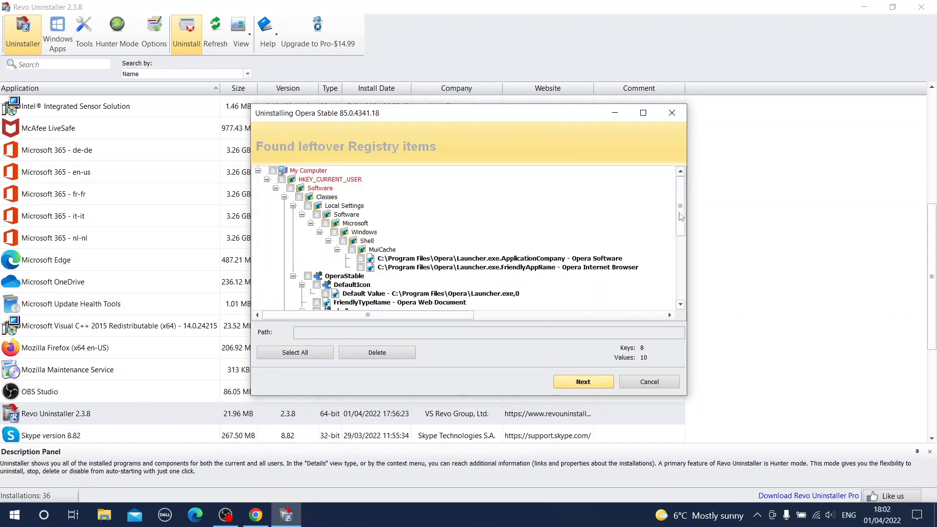
pyautogui.scroll(-3)
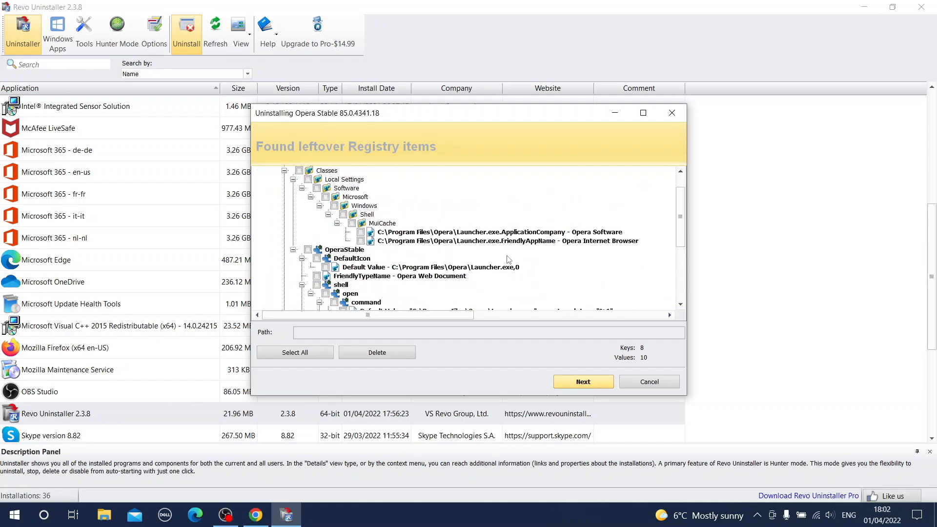
pyautogui.scroll(-3)
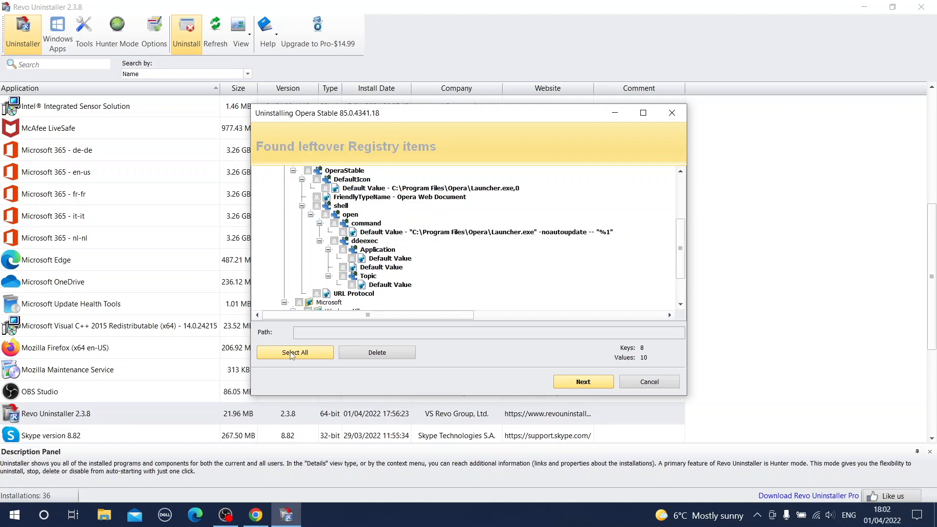
pyautogui.click(294, 351)
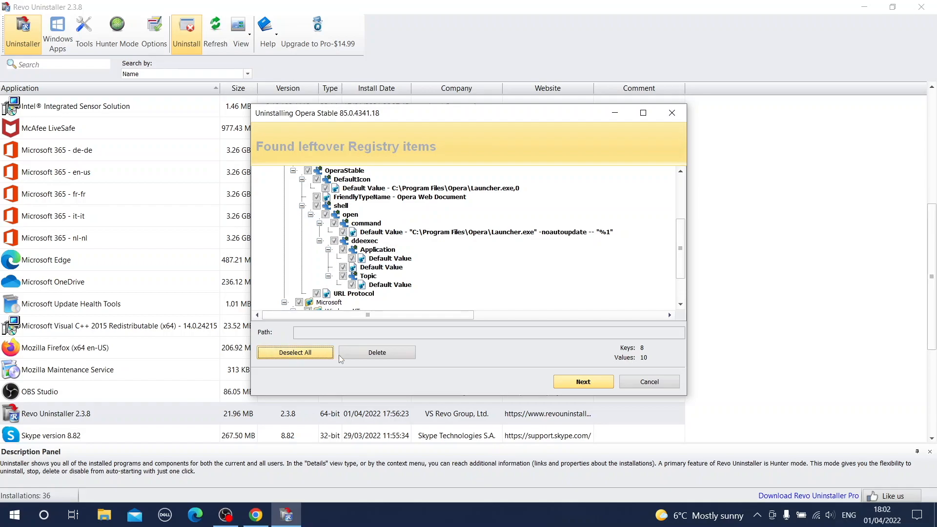
pyautogui.click(376, 352)
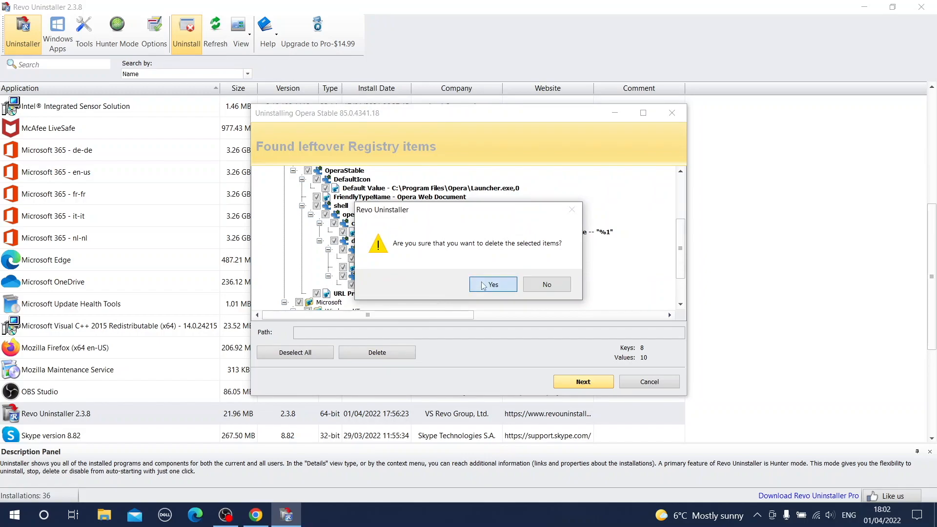
pyautogui.click(492, 284)
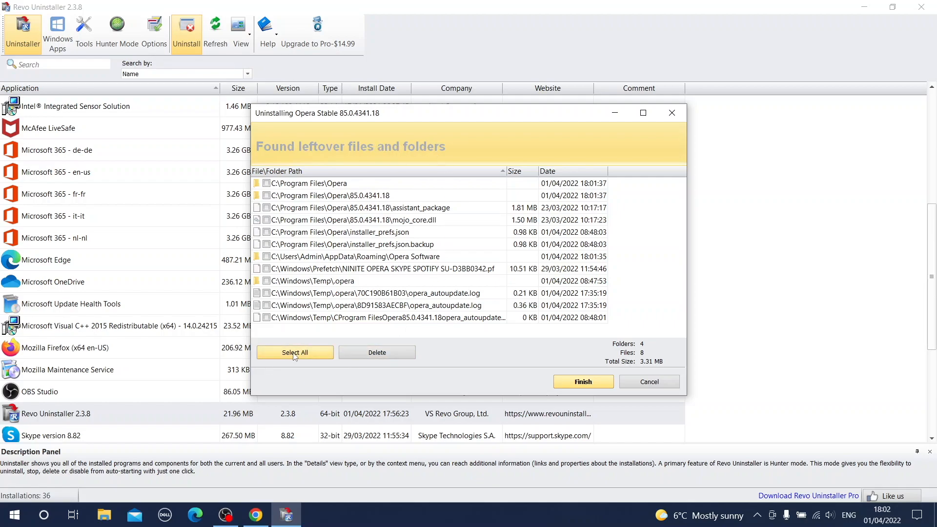
# - Select all 8 leftover files and 4 folders of Opera and delete them, confirming
pyautogui.click(294, 352)
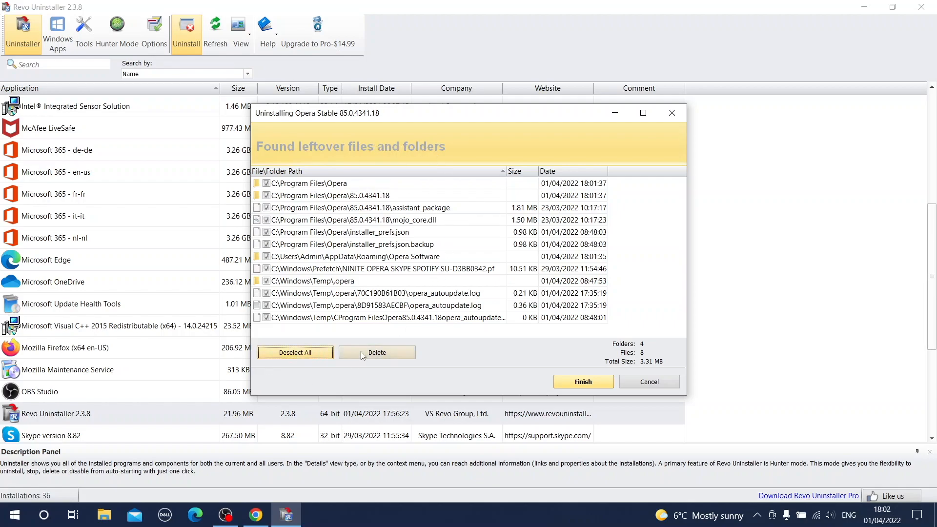
pyautogui.click(376, 352)
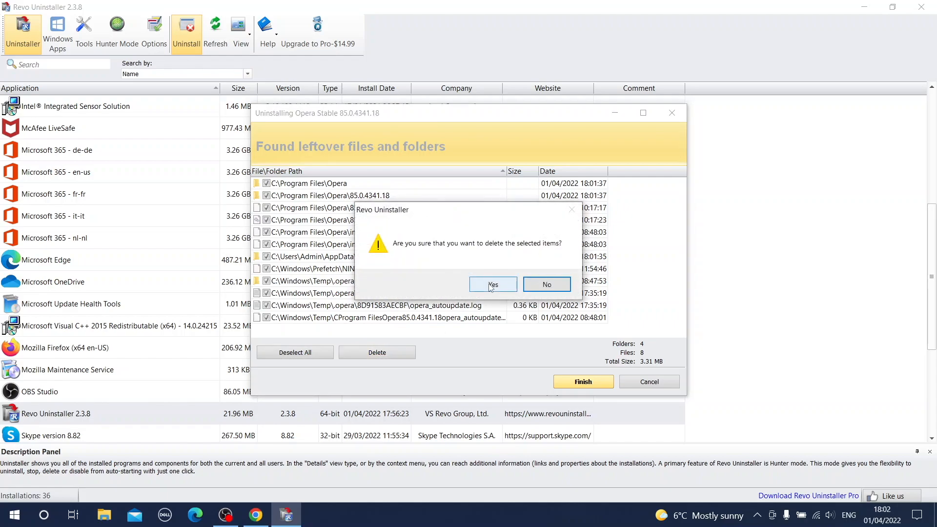
pyautogui.click(492, 285)
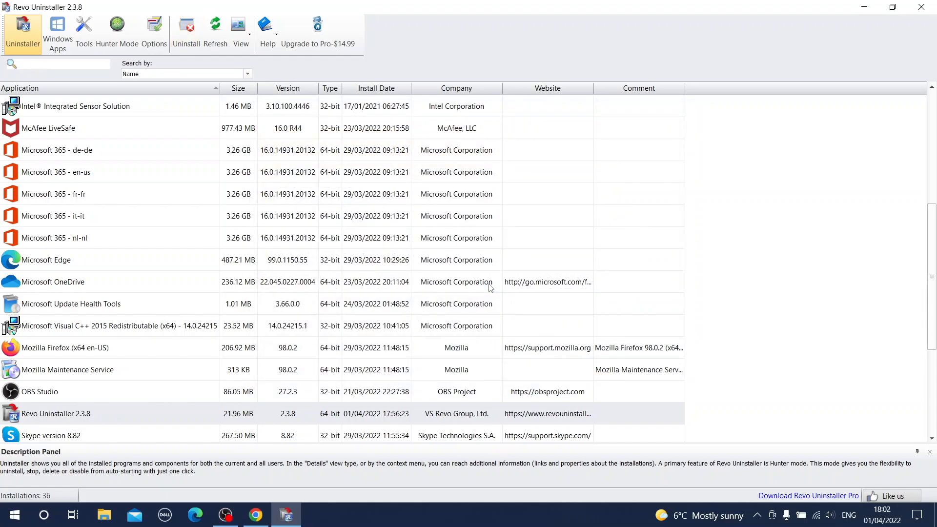